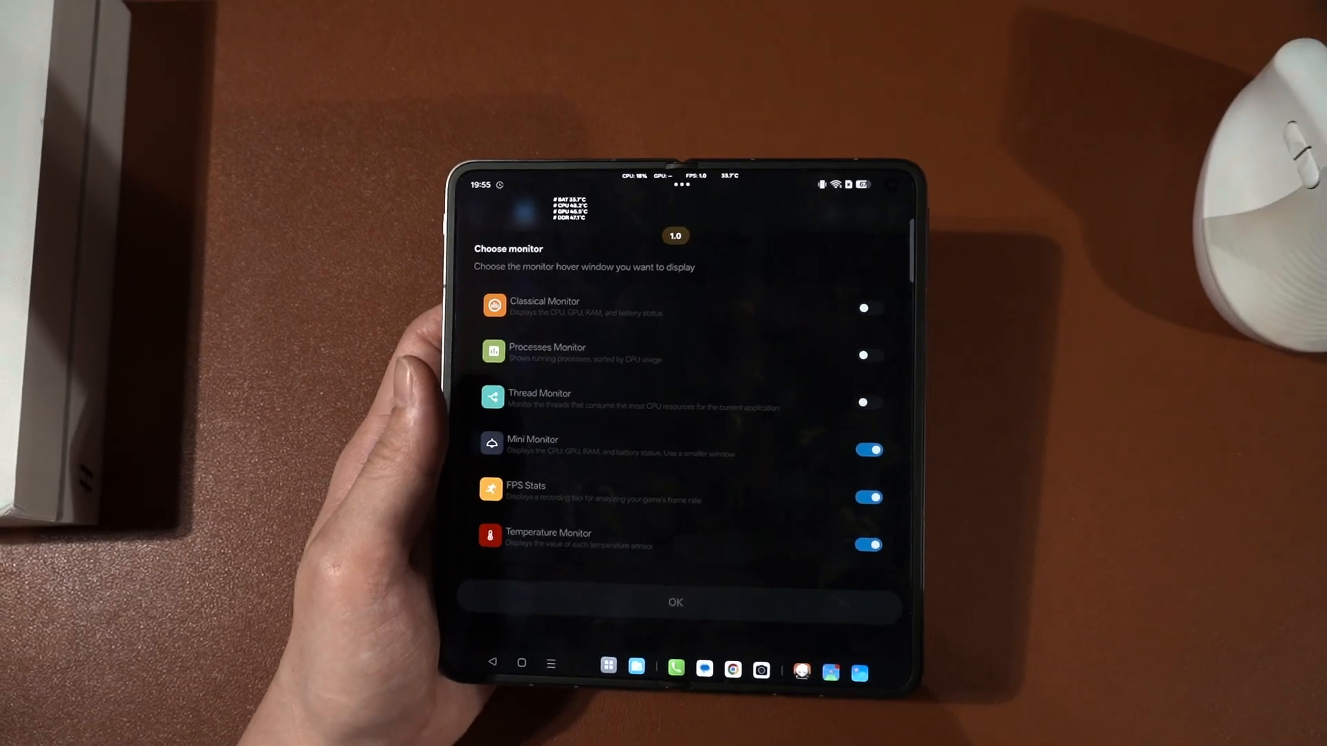
# - Confirm Mini Monitor, FPS Stats and Temperature Monitor overlays and scroll the Overview dashboard
pyautogui.click(676, 602)
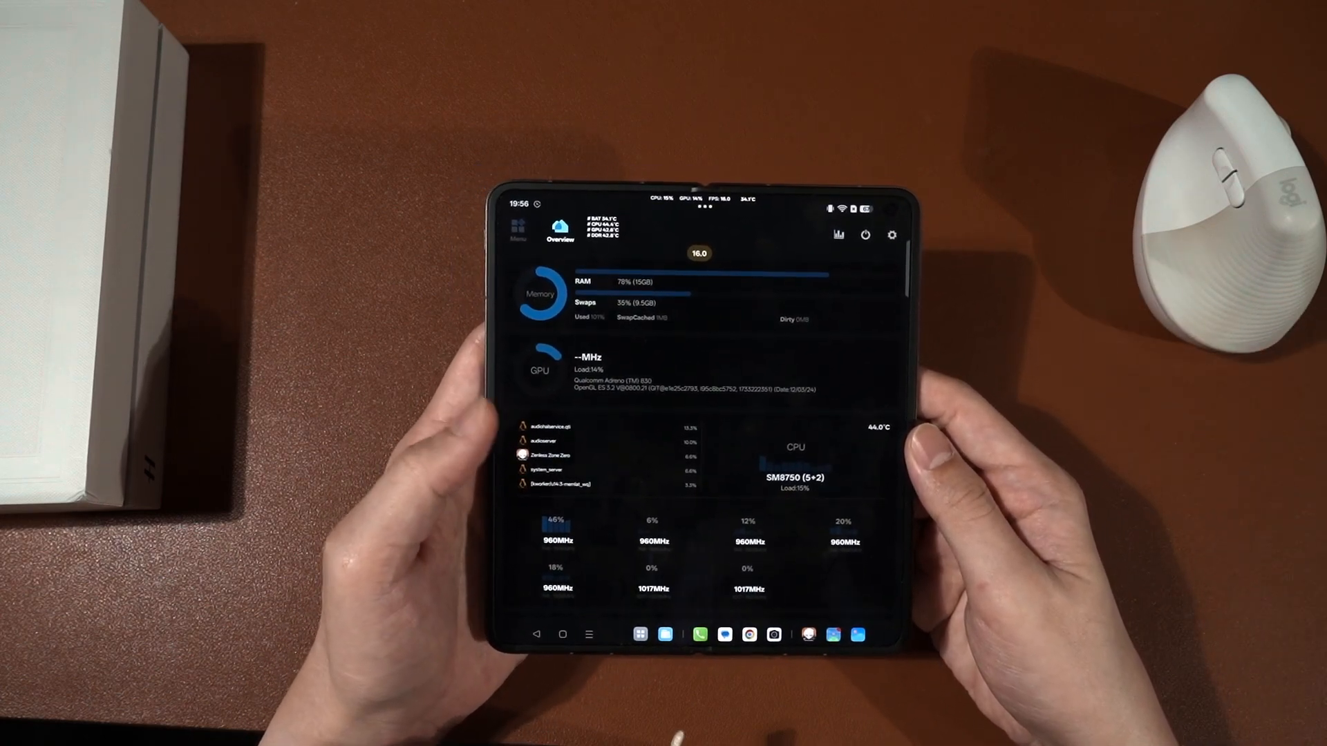
pyautogui.scroll(-3)
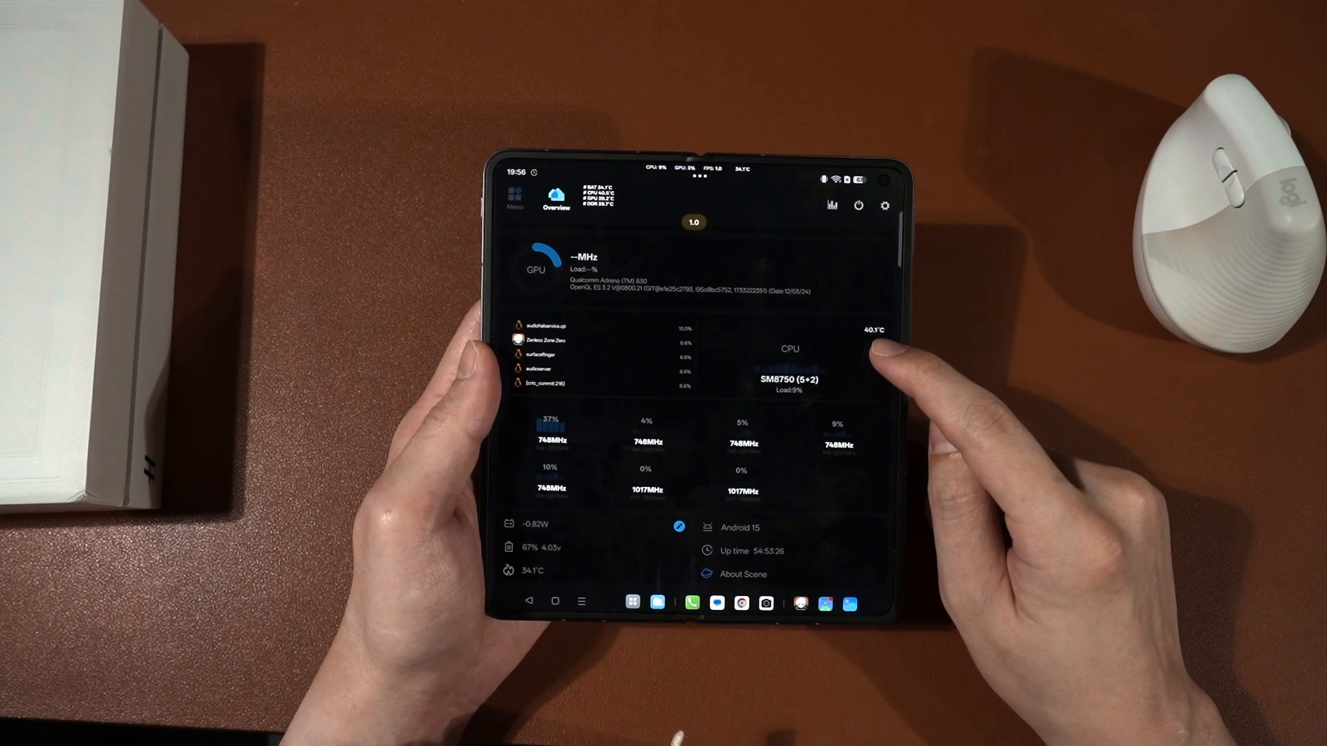
pyautogui.click(593, 538)
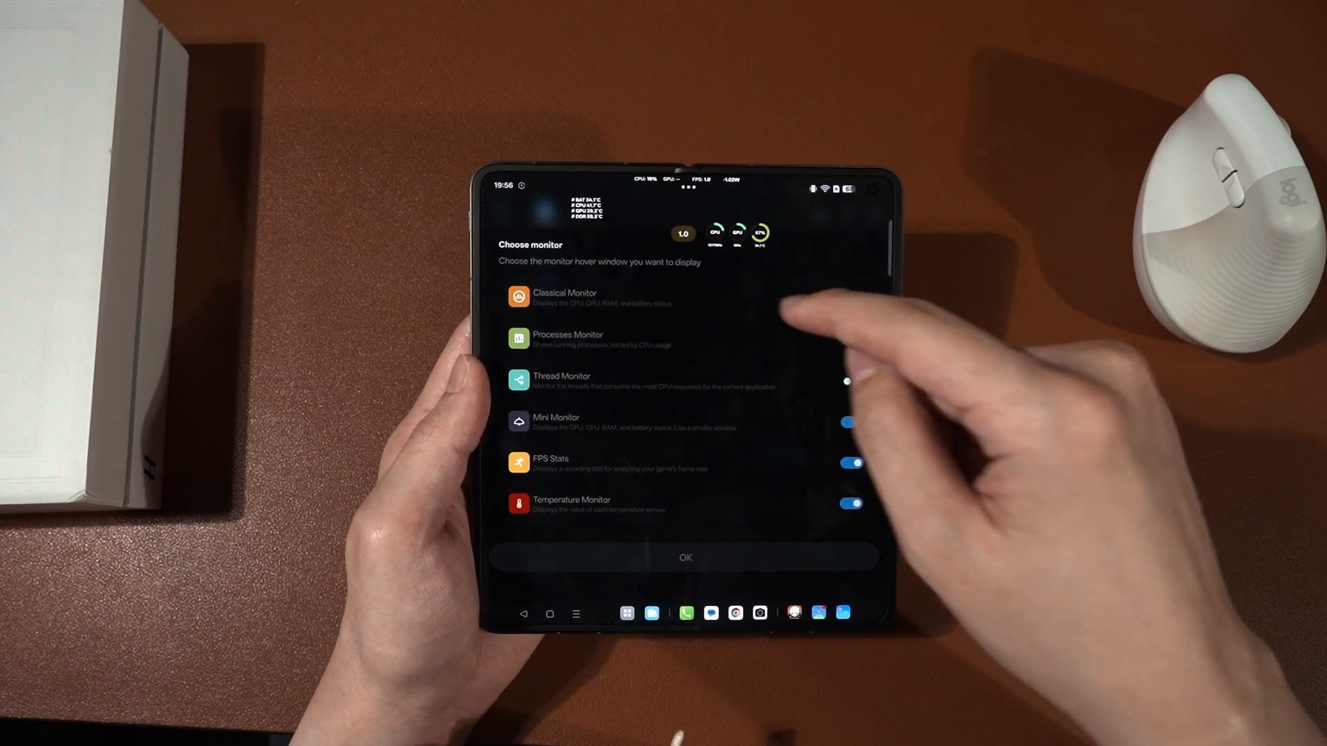
# - Enable Classical Monitor and Processes Monitor overlays, then switch Processes Monitor off again
pyautogui.click(848, 299)
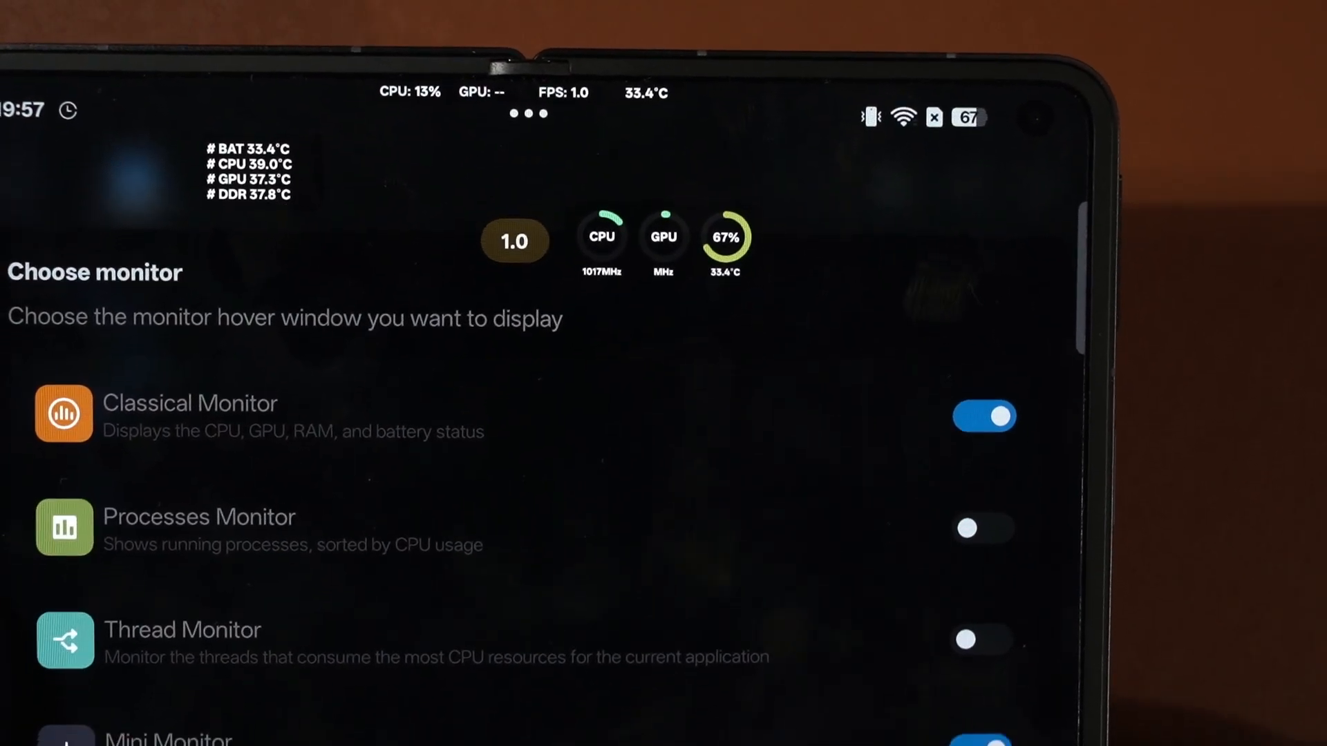
pyautogui.scroll(-3)
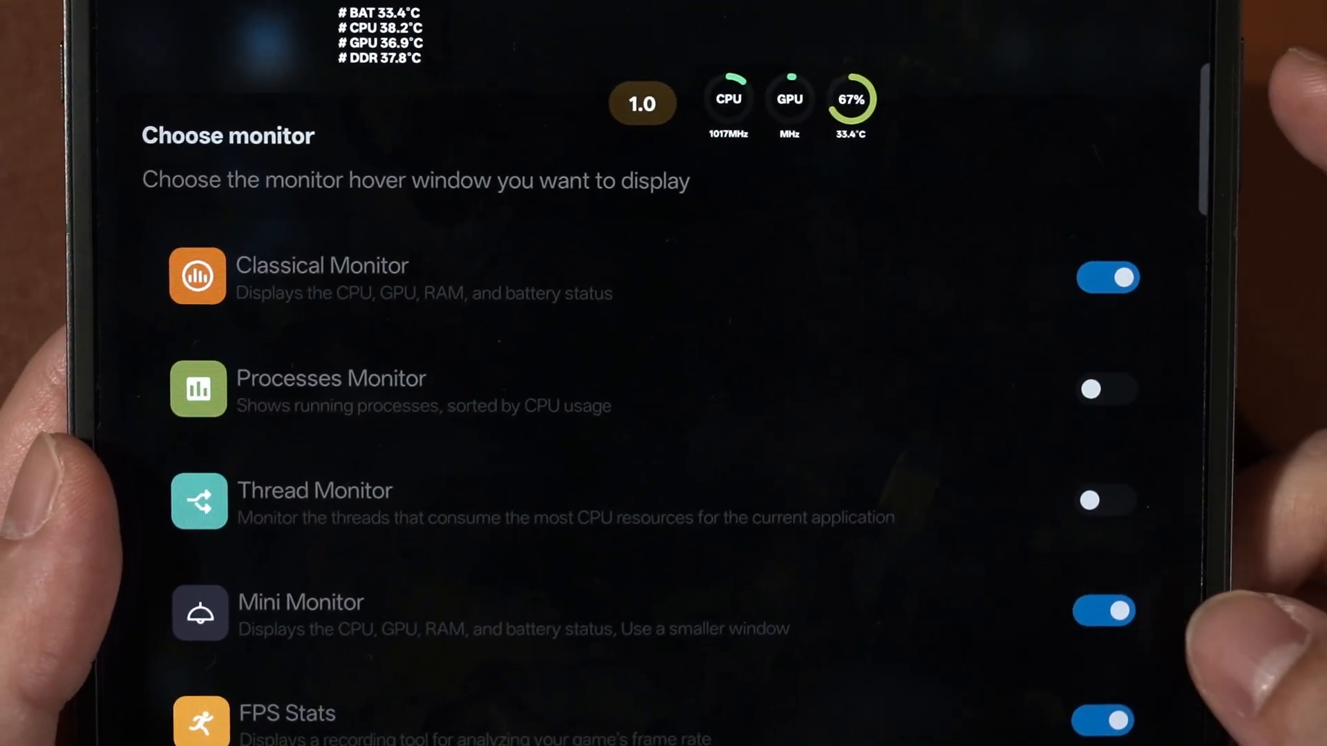
pyautogui.click(1091, 389)
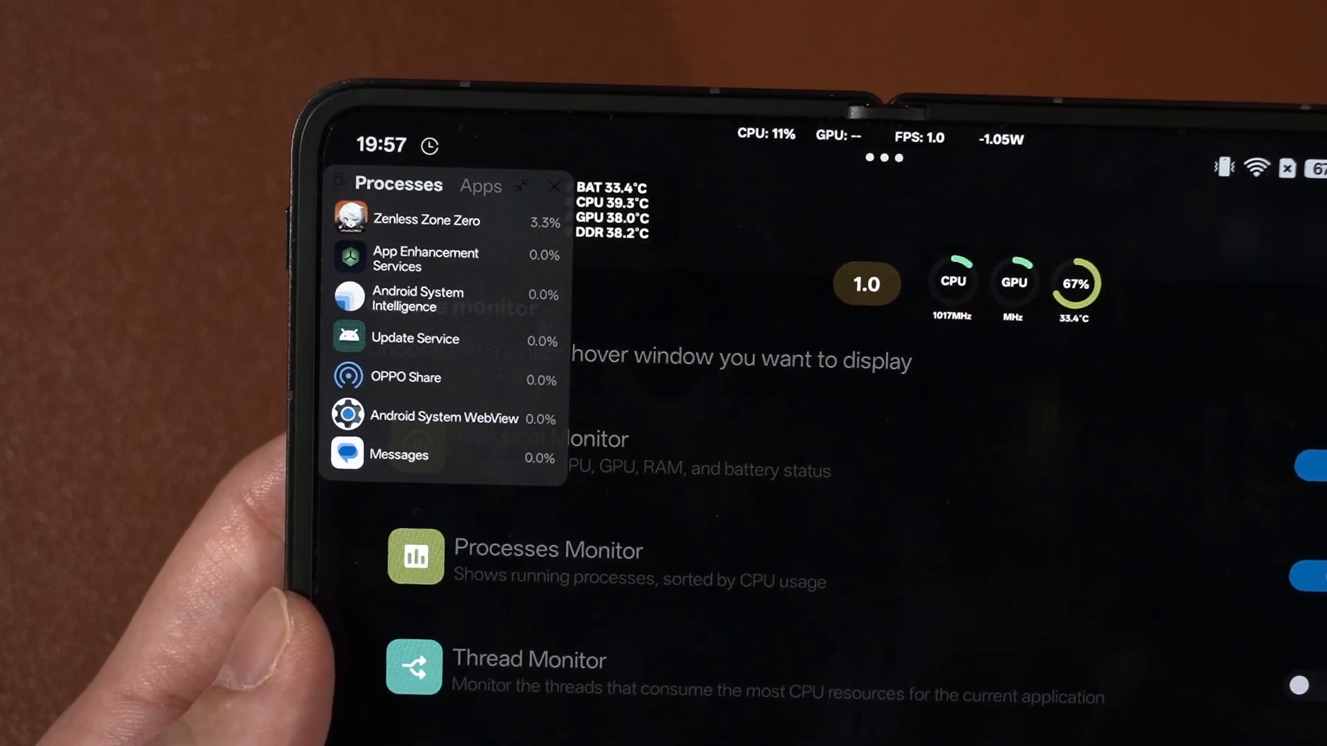
pyautogui.click(502, 186)
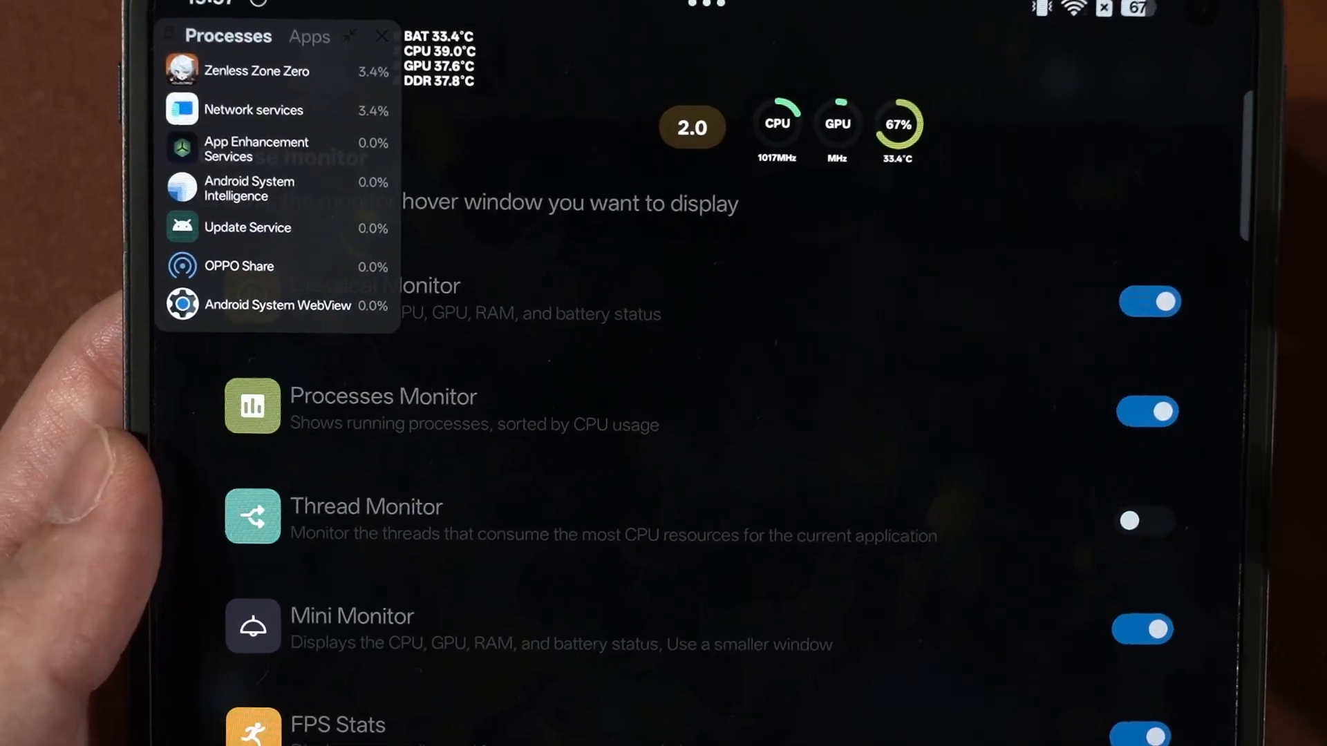
pyautogui.click(1147, 412)
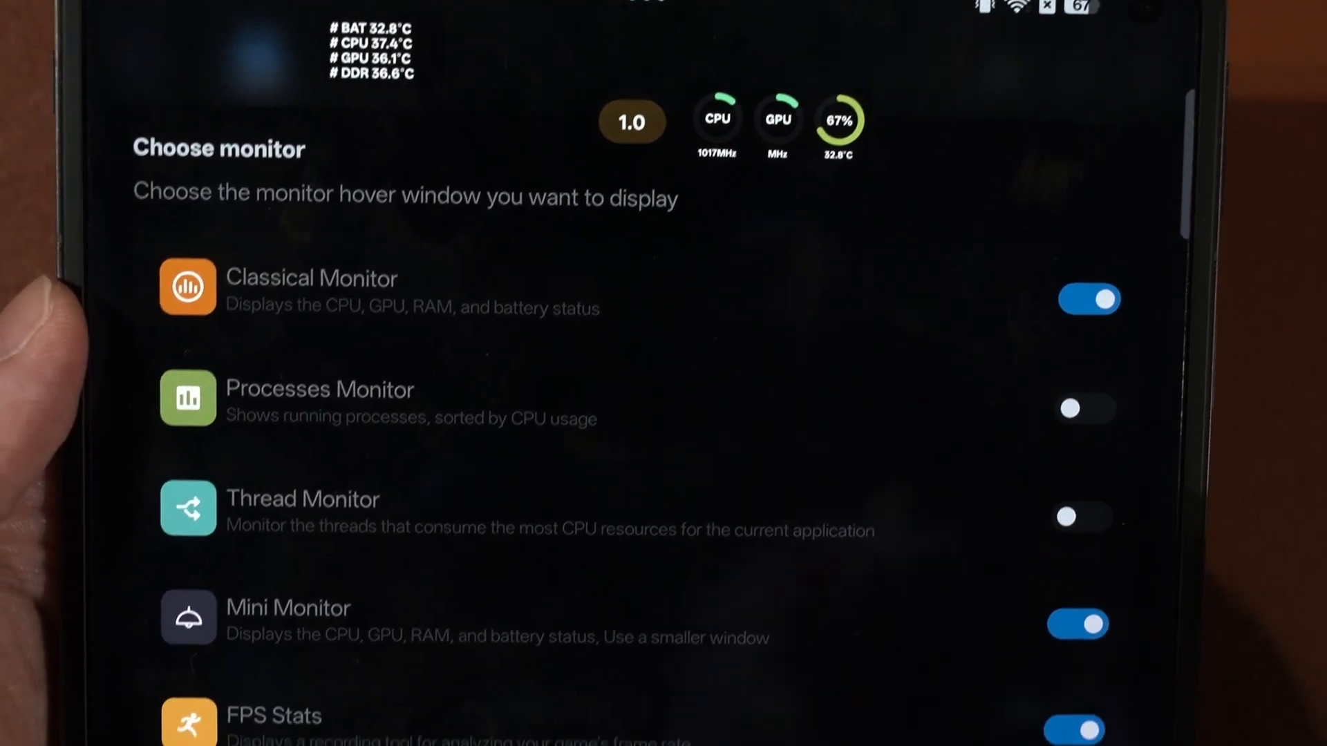
pyautogui.scroll(-3)
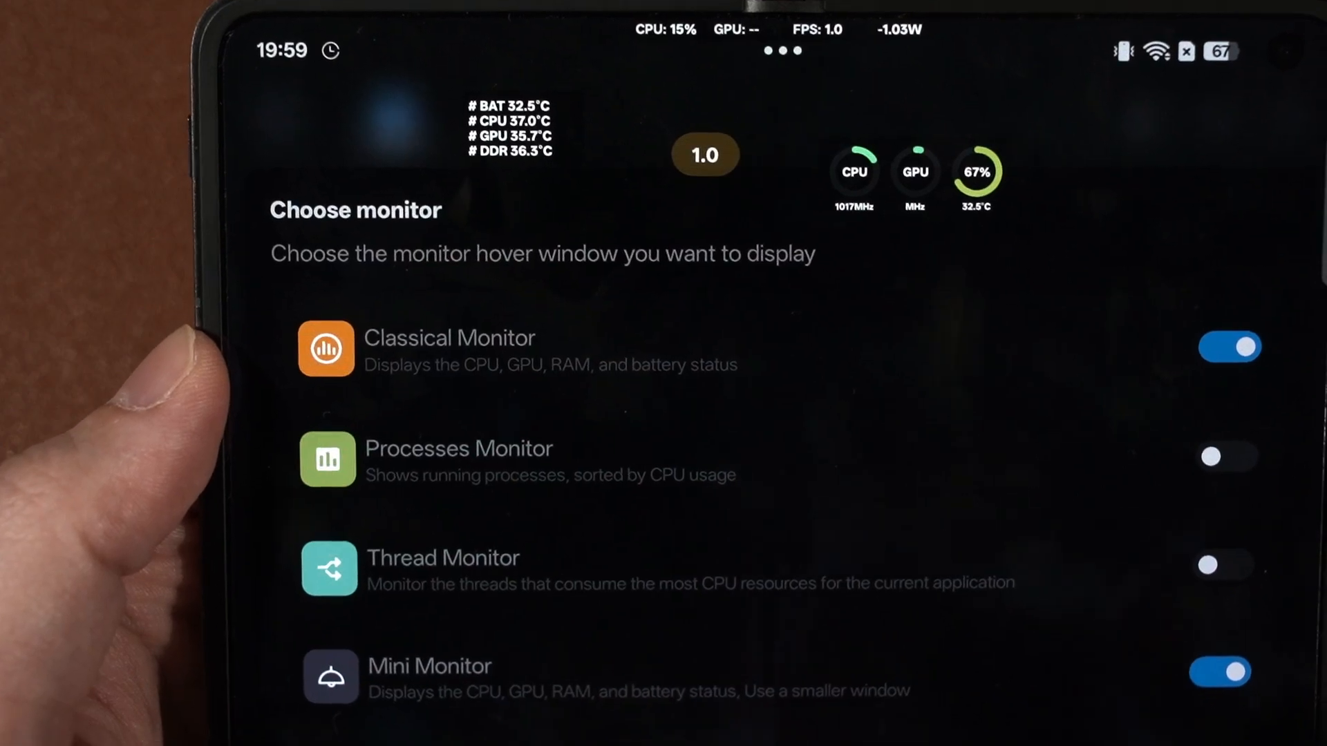
pyautogui.scroll(-3)
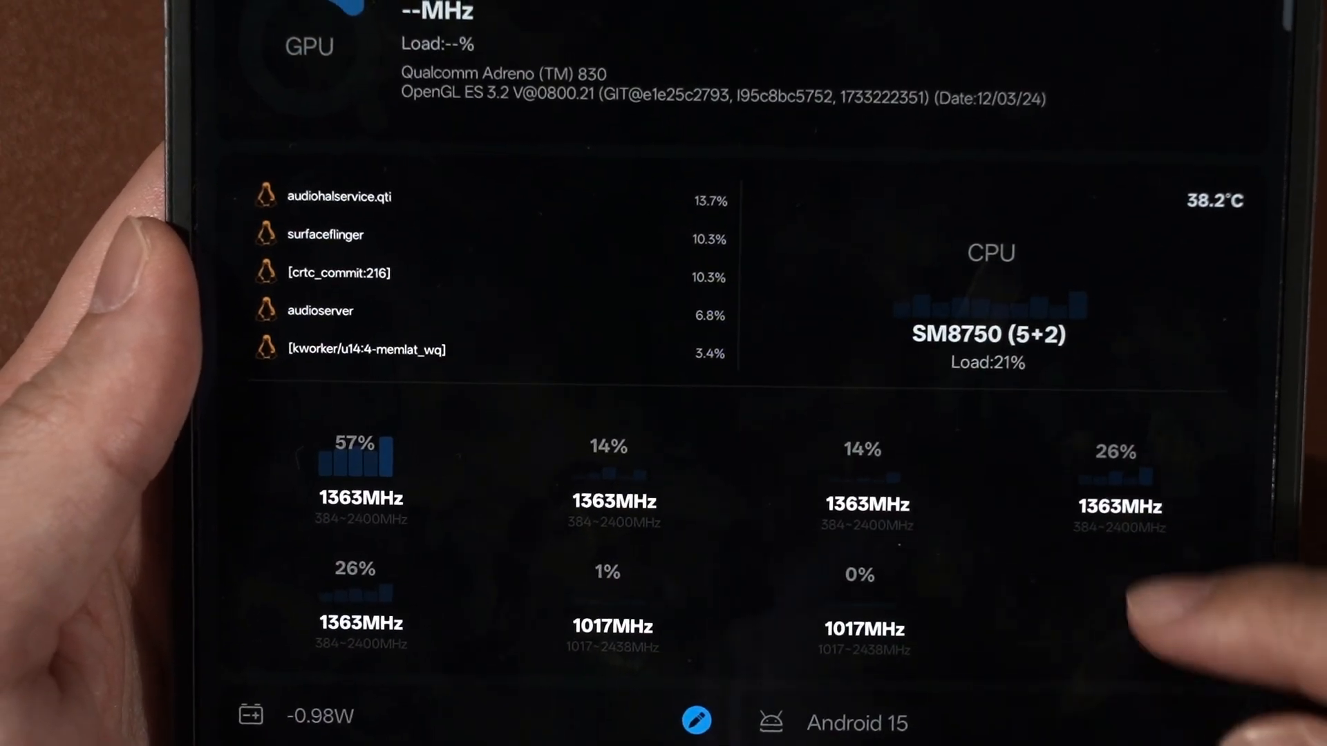
# - Scroll the Overview, open Scene's tools menu and enter the FPS Stats session list
pyautogui.scroll(-3)
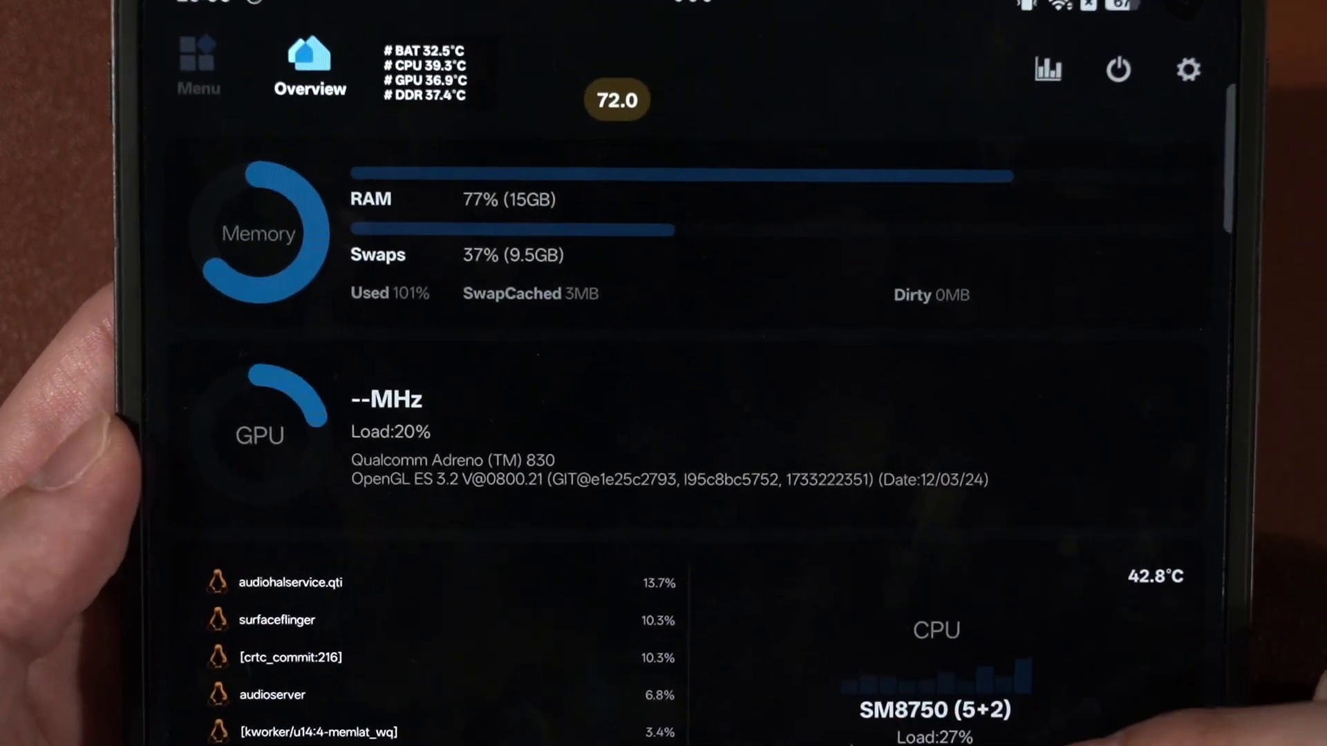
pyautogui.scroll(-3)
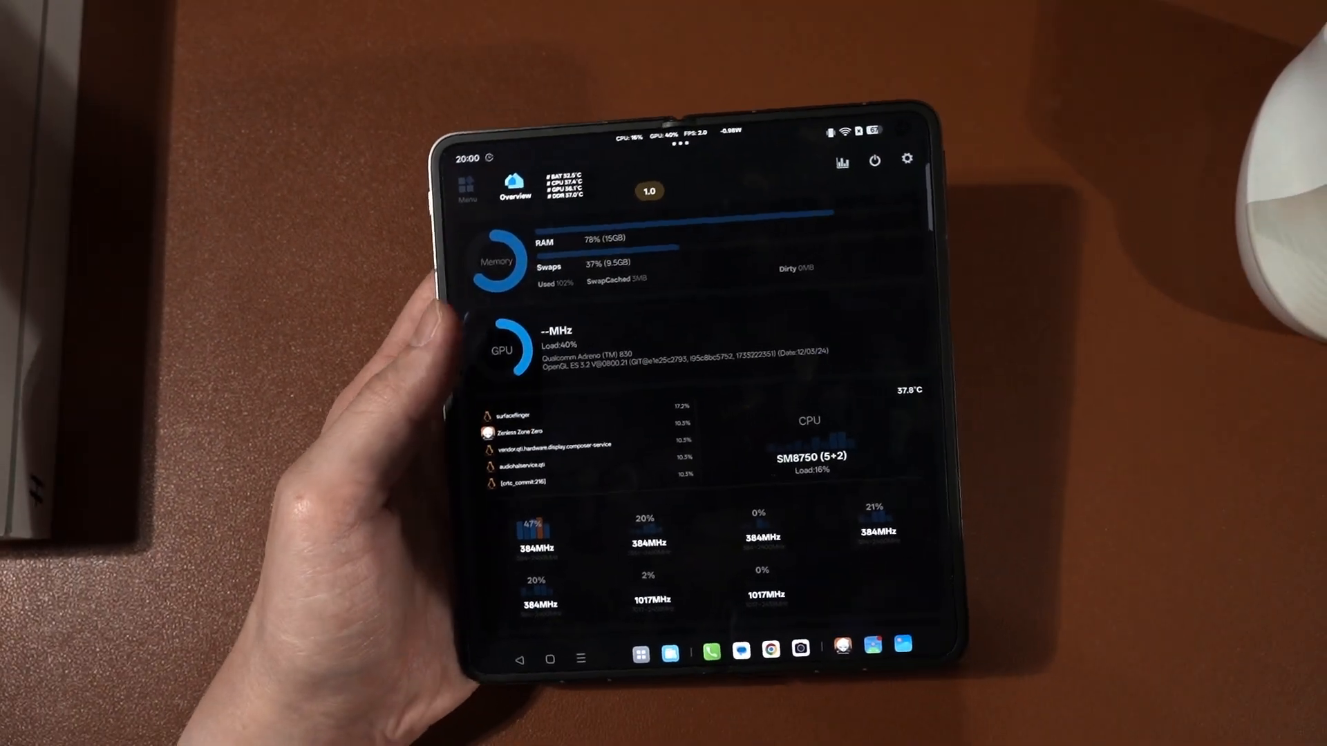
pyautogui.click(462, 182)
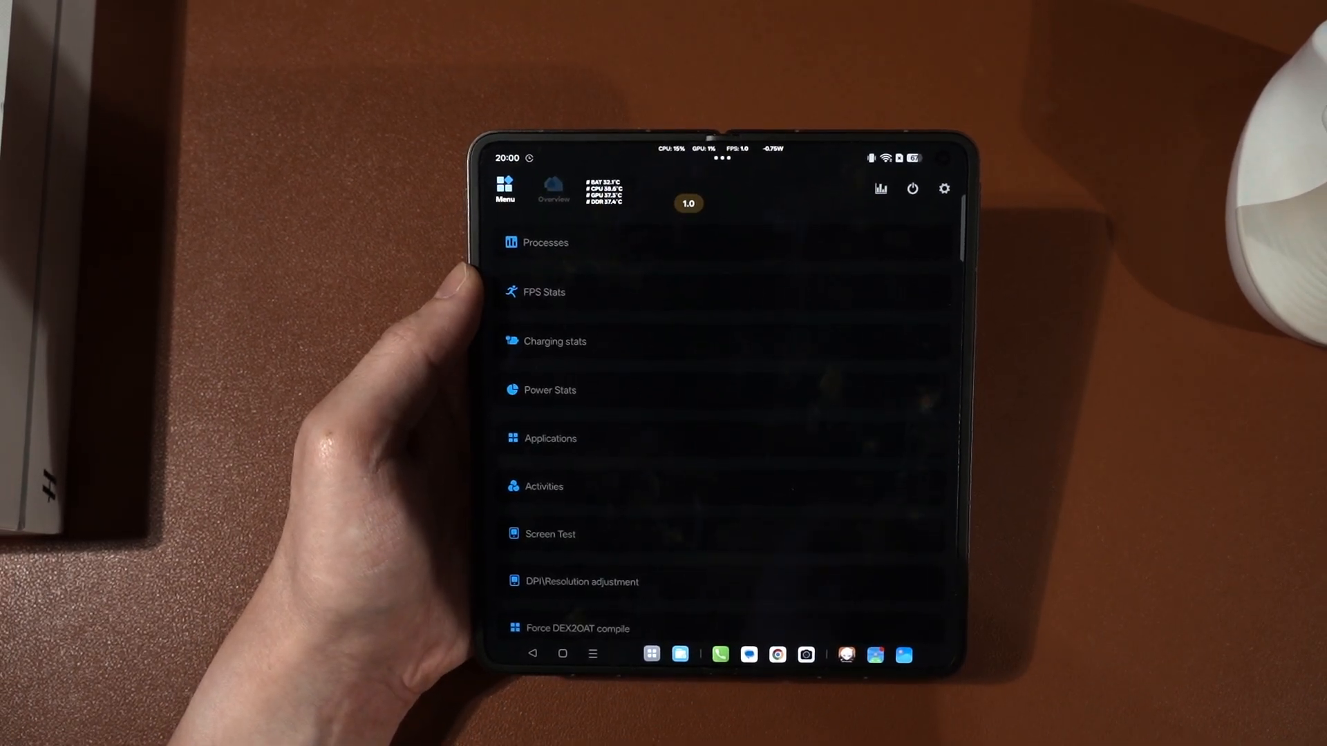
pyautogui.click(544, 291)
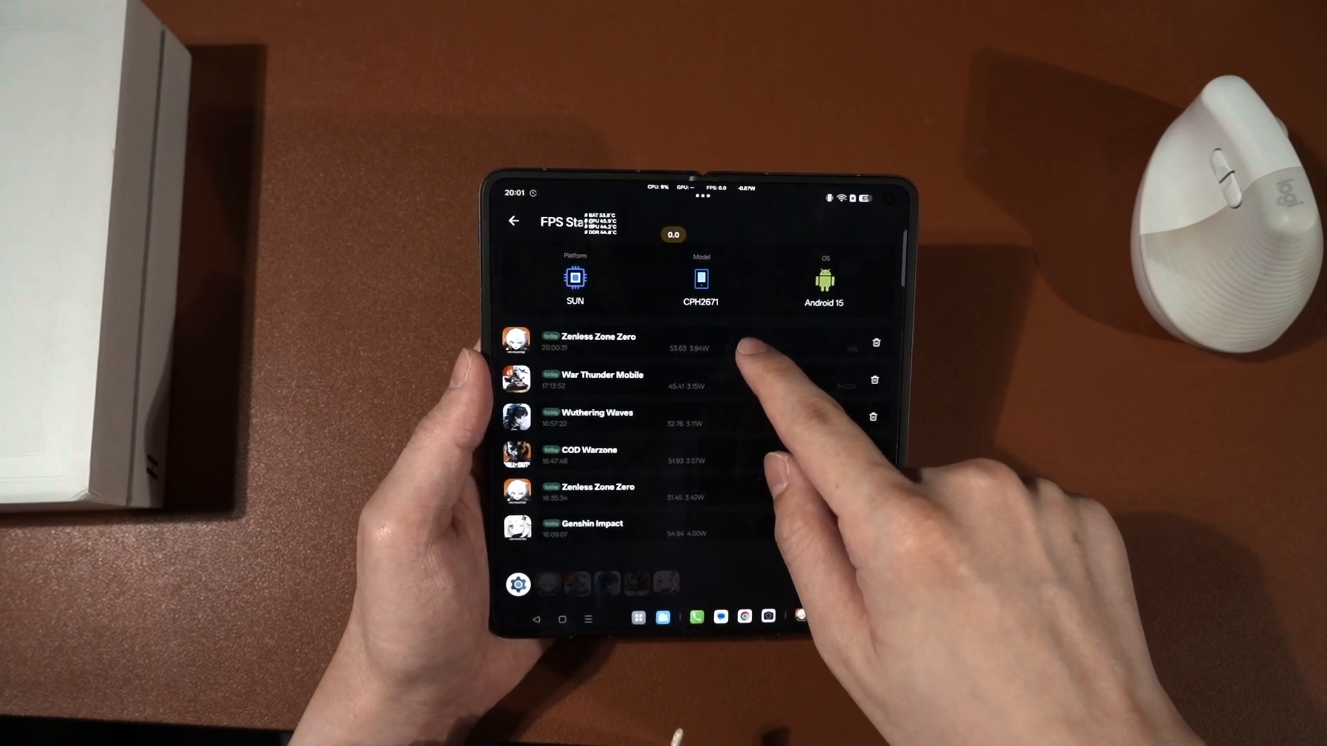
# - Review the Zenless Zone Zero report's CPU and power charts and return to the 20:00:31 summary
pyautogui.click(594, 342)
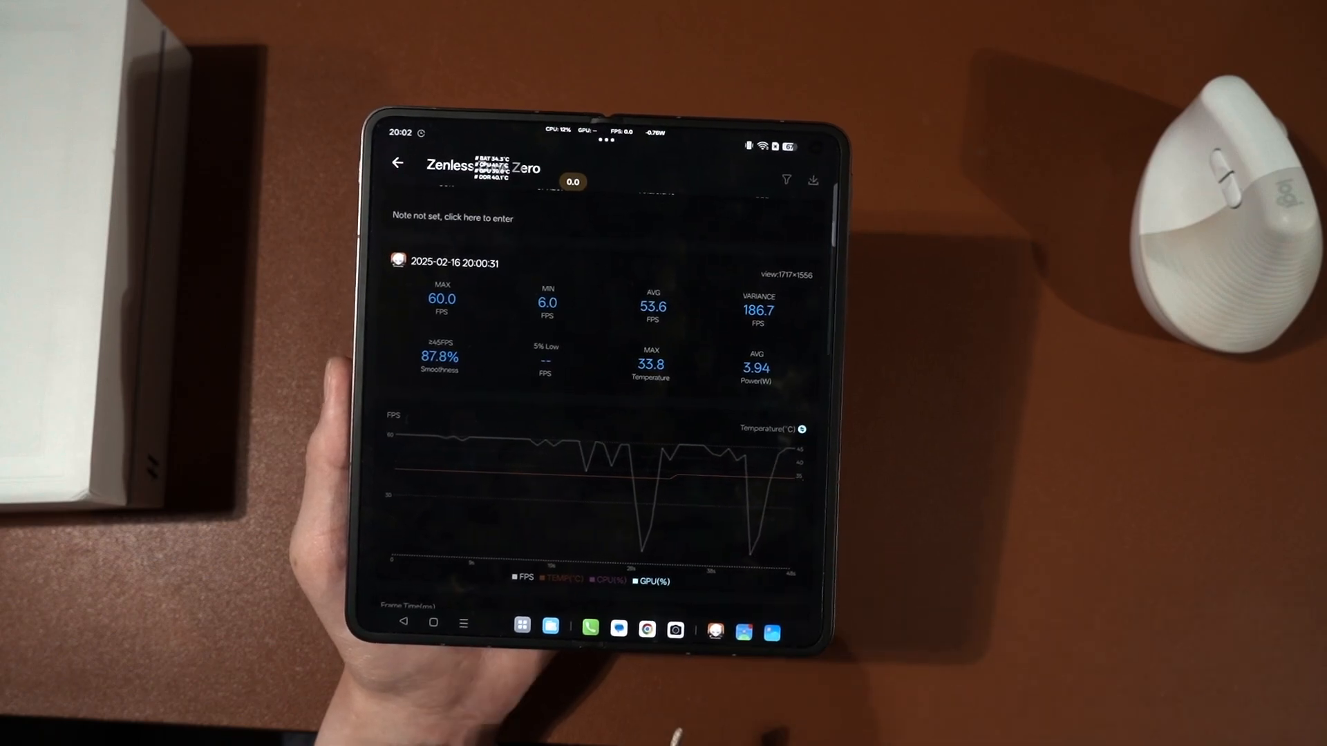
pyautogui.scroll(-3)
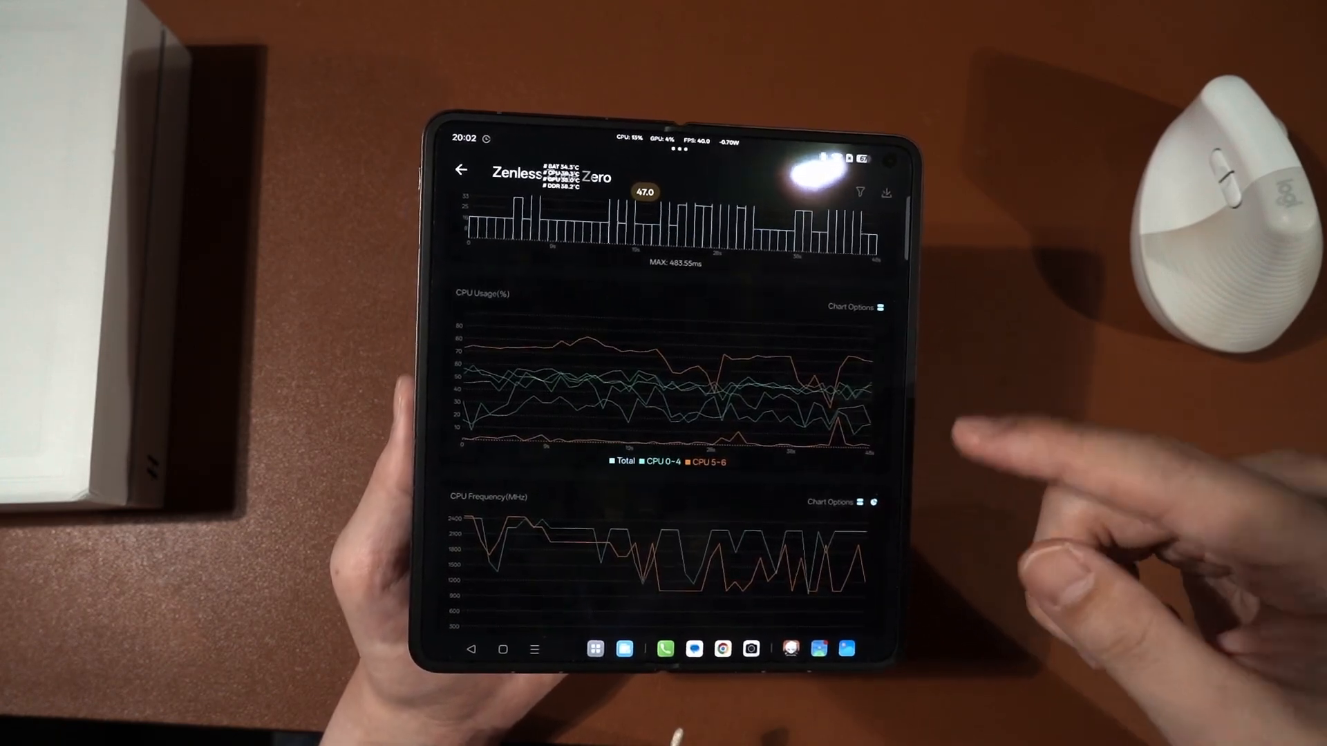
pyautogui.click(880, 307)
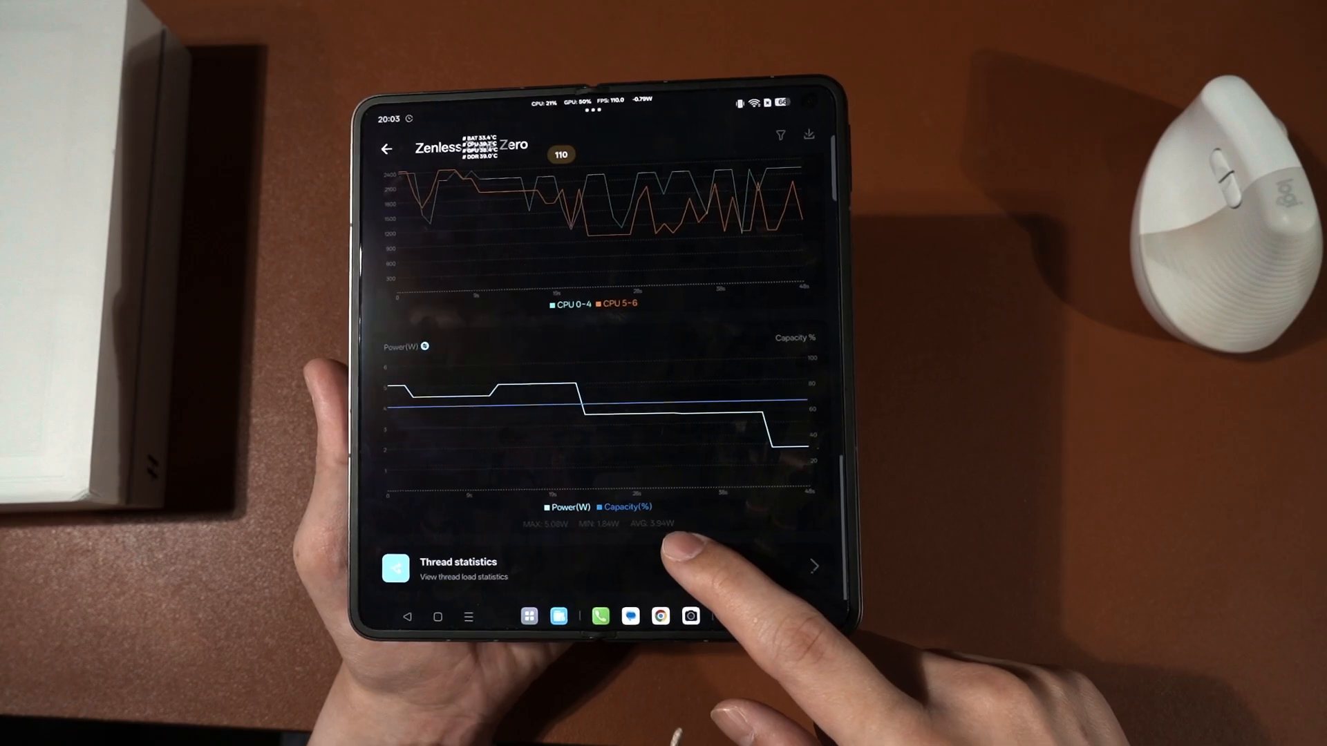
pyautogui.click(626, 578)
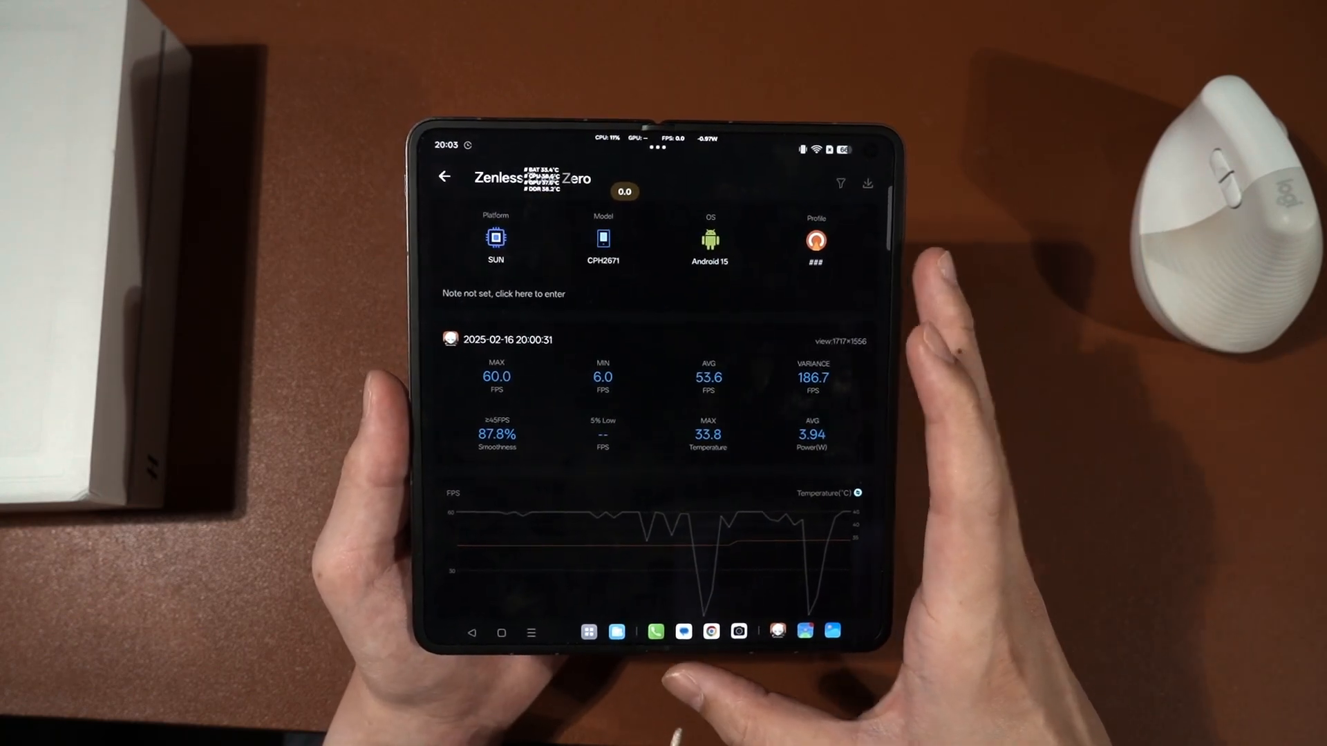
# - Open the 16:35:34 Zenless Zone Zero session and scroll its FPS, frame time and CPU charts
pyautogui.click(446, 176)
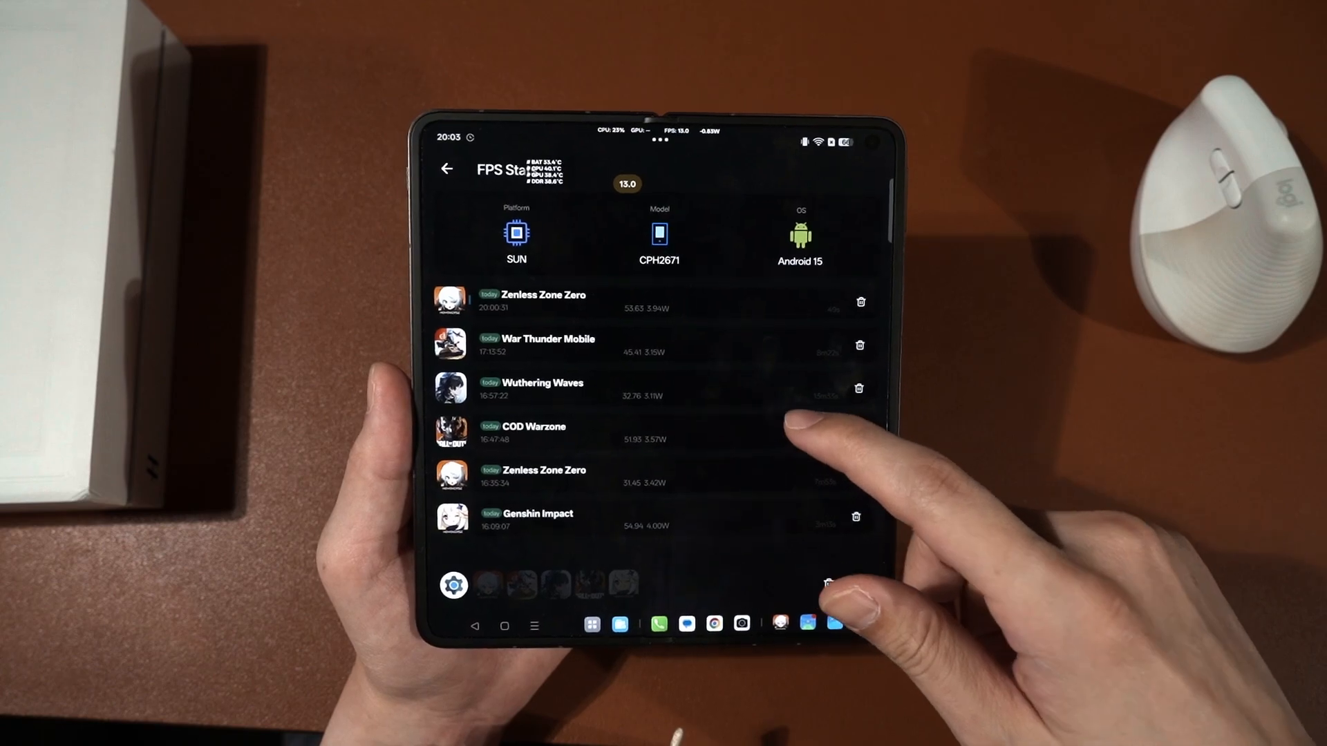
pyautogui.click(534, 476)
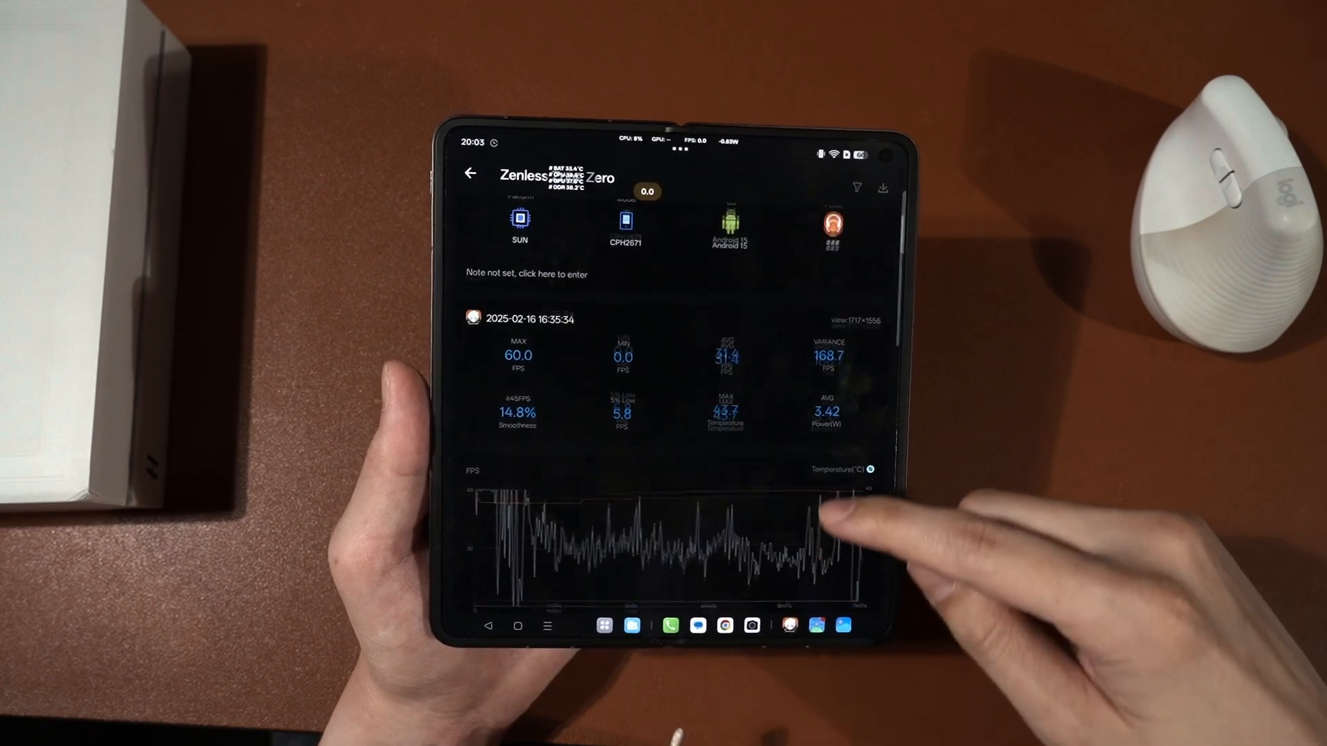
pyautogui.scroll(3)
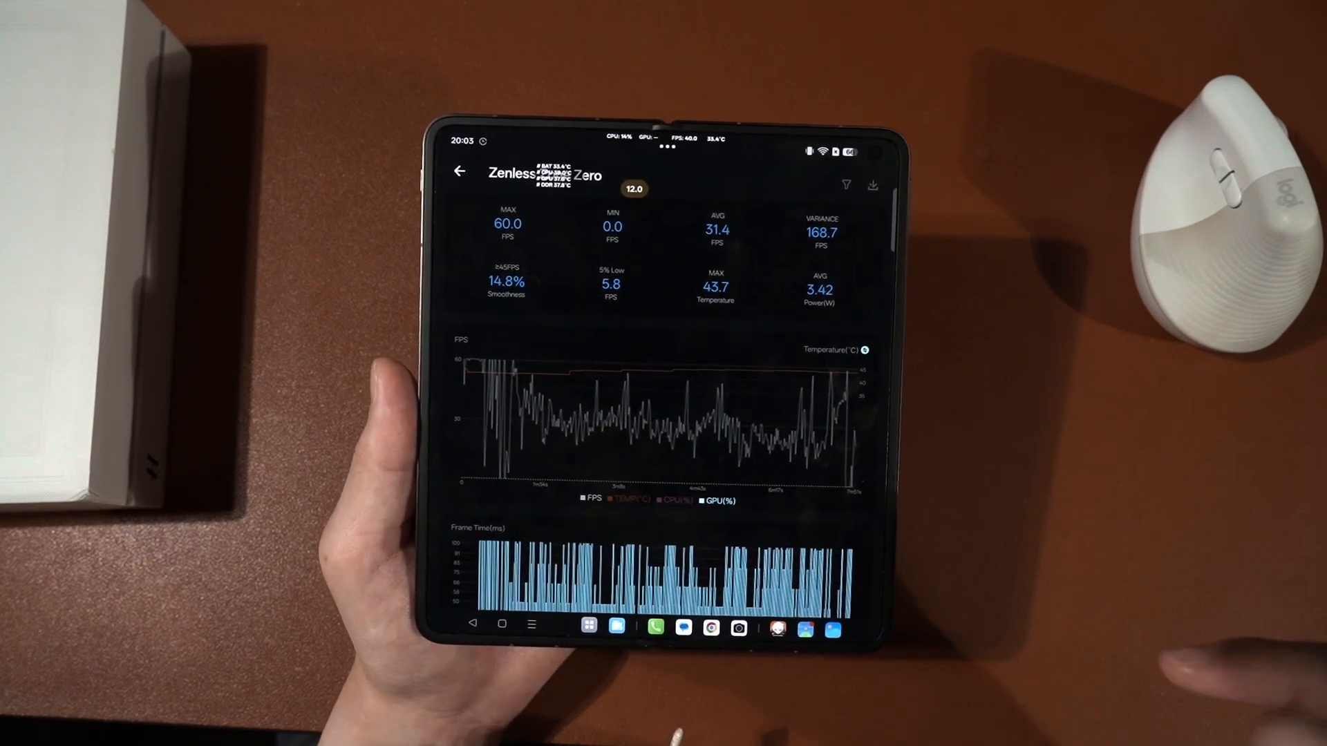
pyautogui.scroll(3)
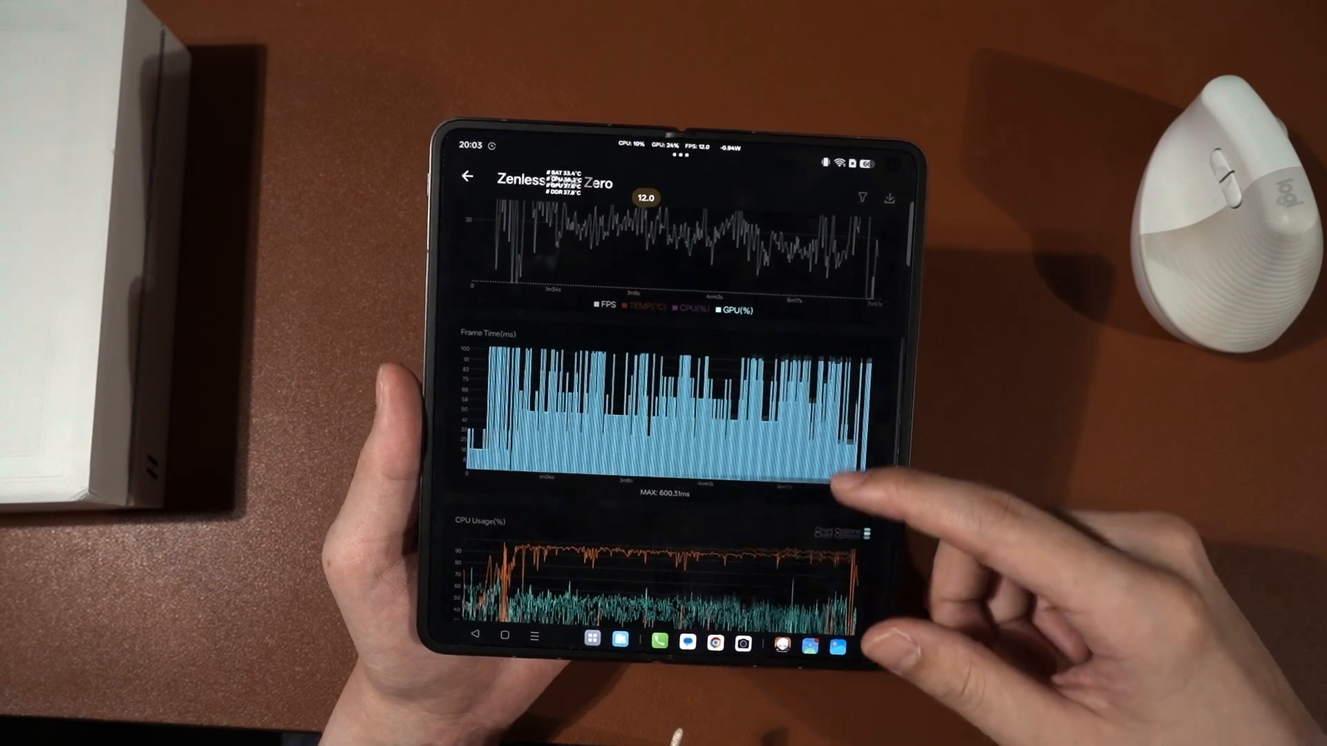
pyautogui.scroll(-3)
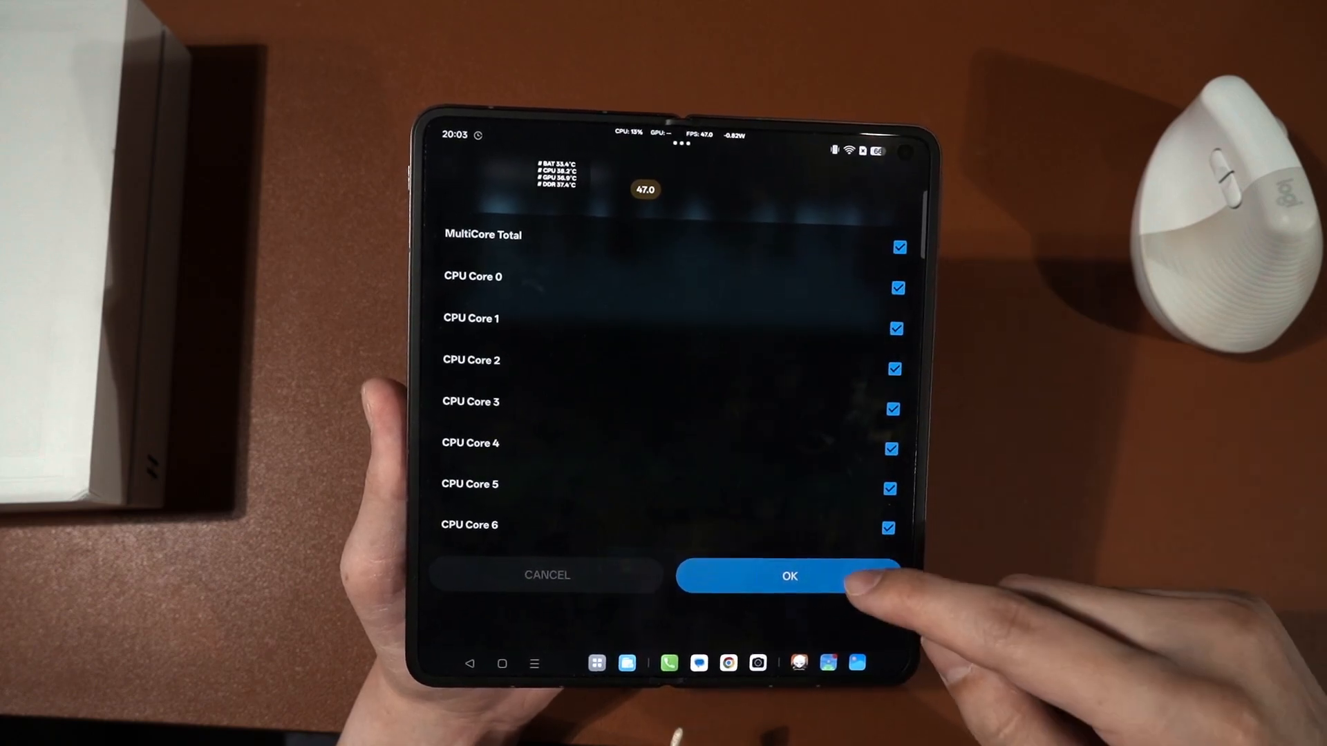
# - Apply total and cores 0–6 to the CPU chart and scroll the usage, frequency and power charts
pyautogui.click(789, 575)
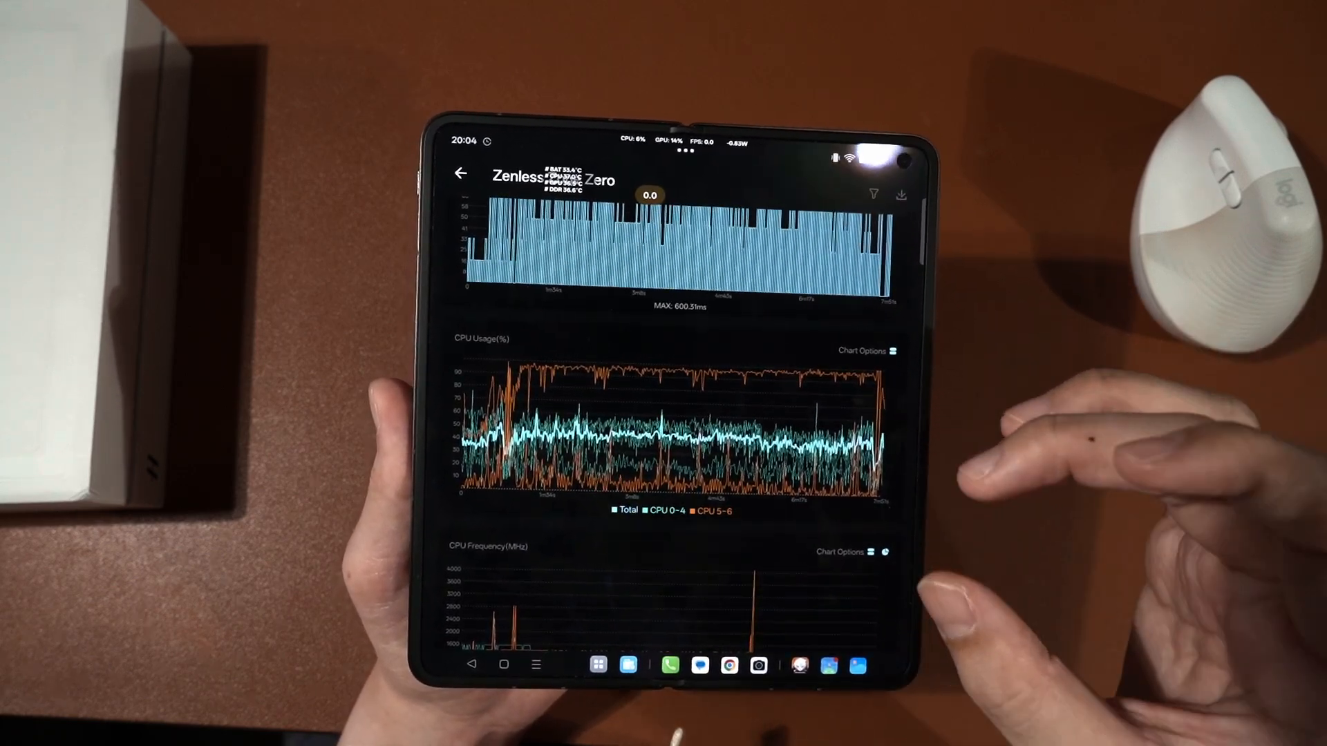
pyautogui.scroll(-3)
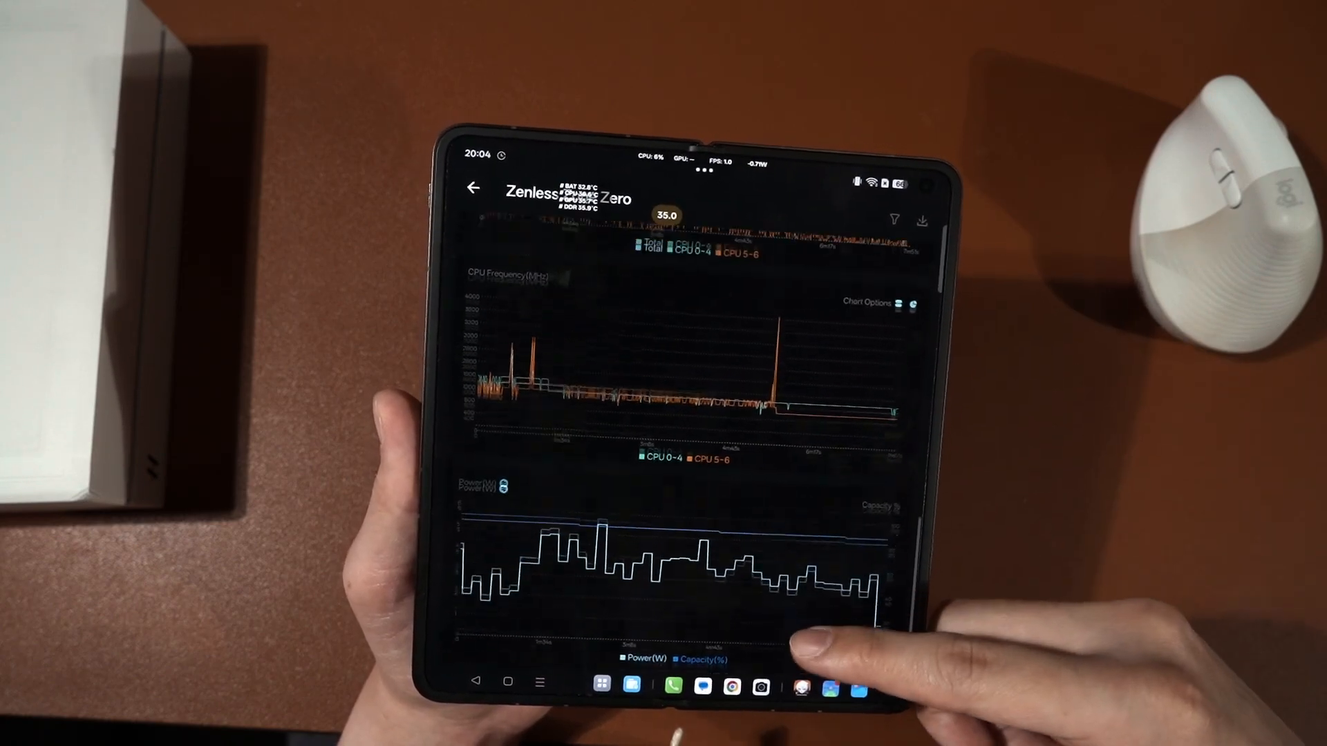
pyautogui.scroll(3)
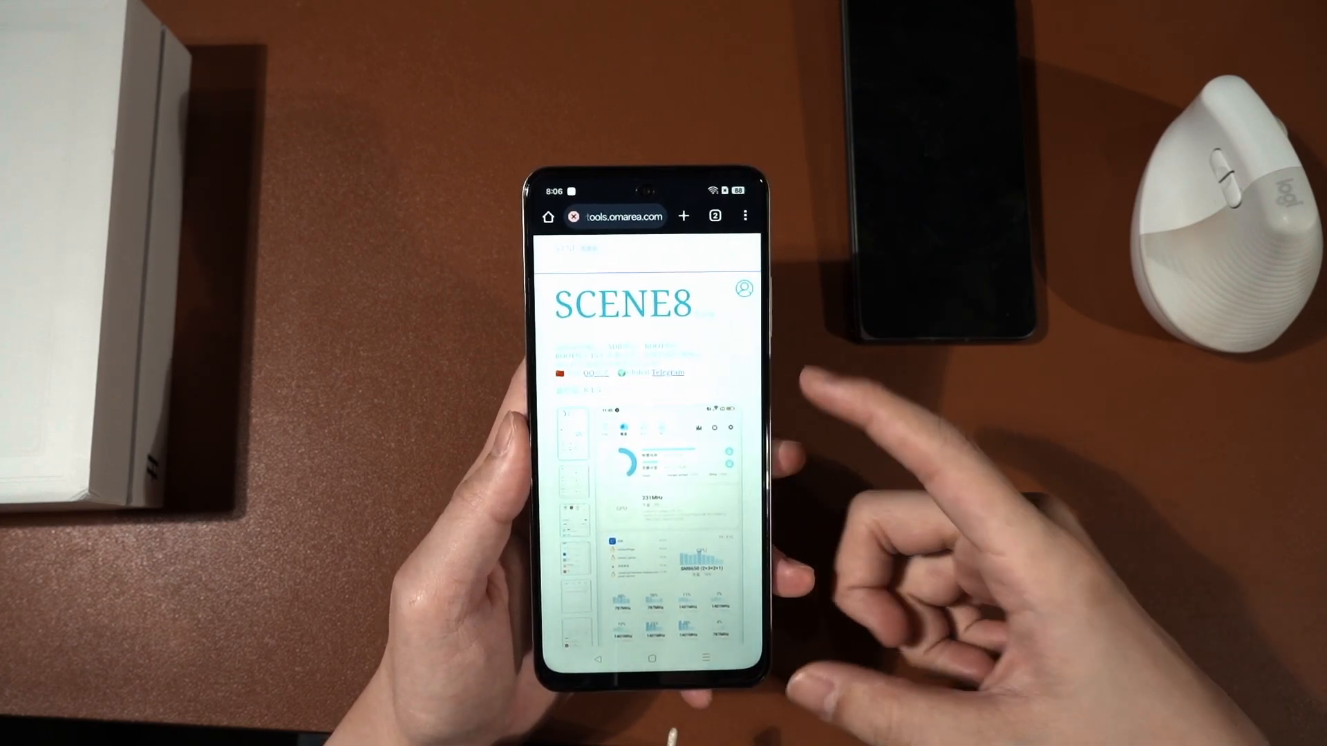
# - Download scene_8.1.5.apk again from vtools.omarea.com and keep it despite the warning
pyautogui.scroll(-3)
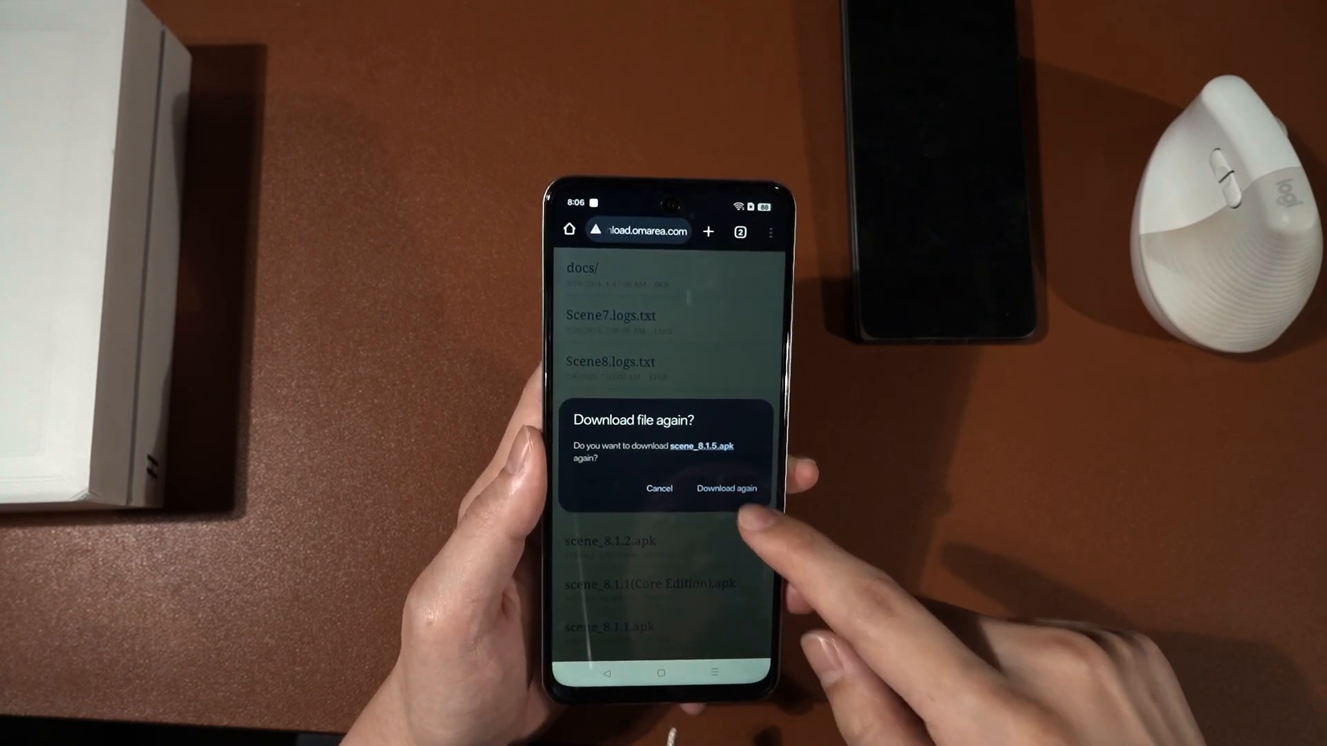
pyautogui.click(725, 488)
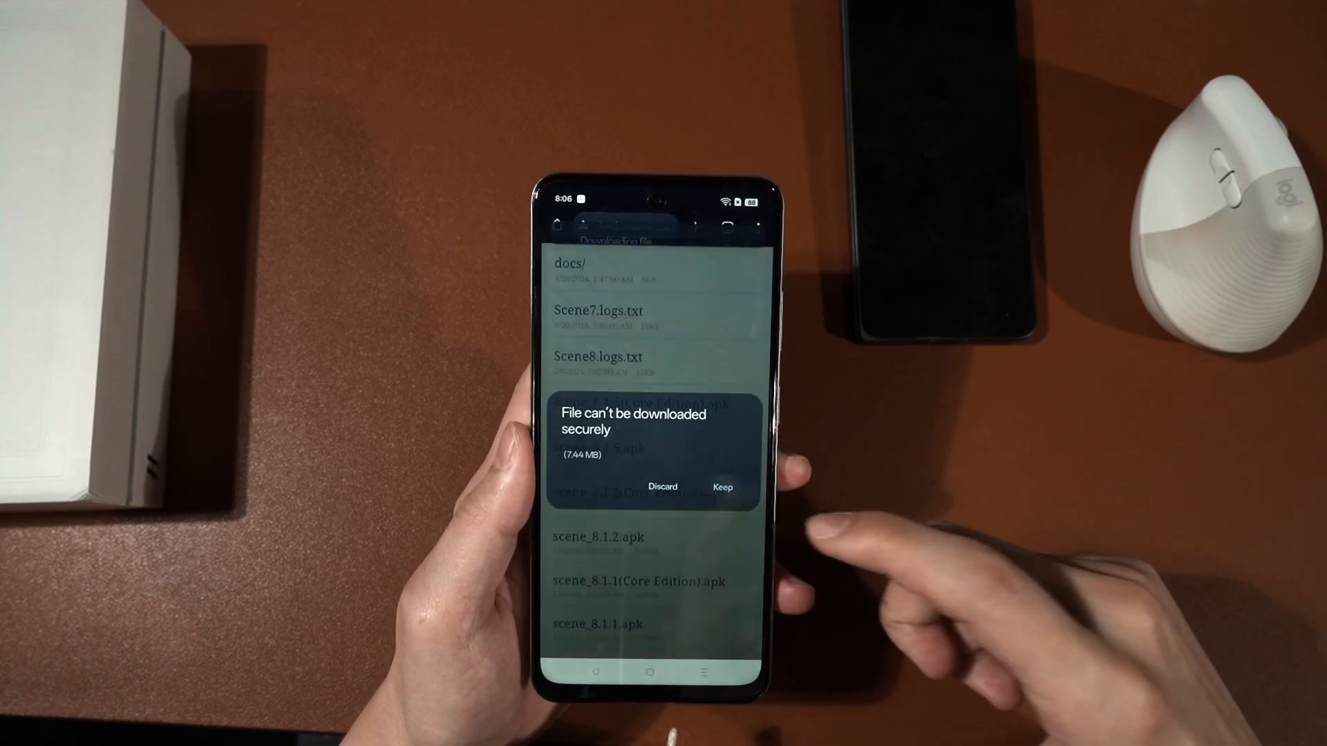
pyautogui.click(722, 486)
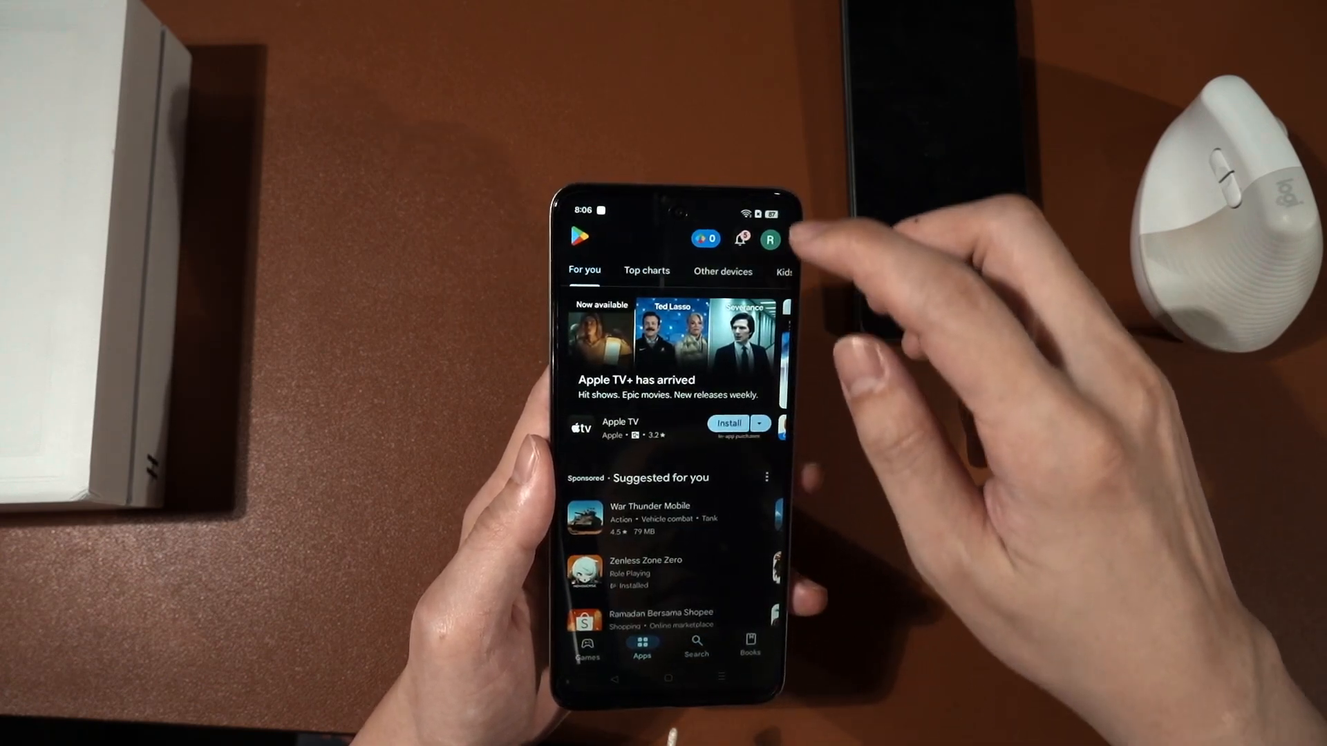
# - Search Play Store for shizuku from recent searches and launch the installed Shizuku app
pyautogui.click(697, 645)
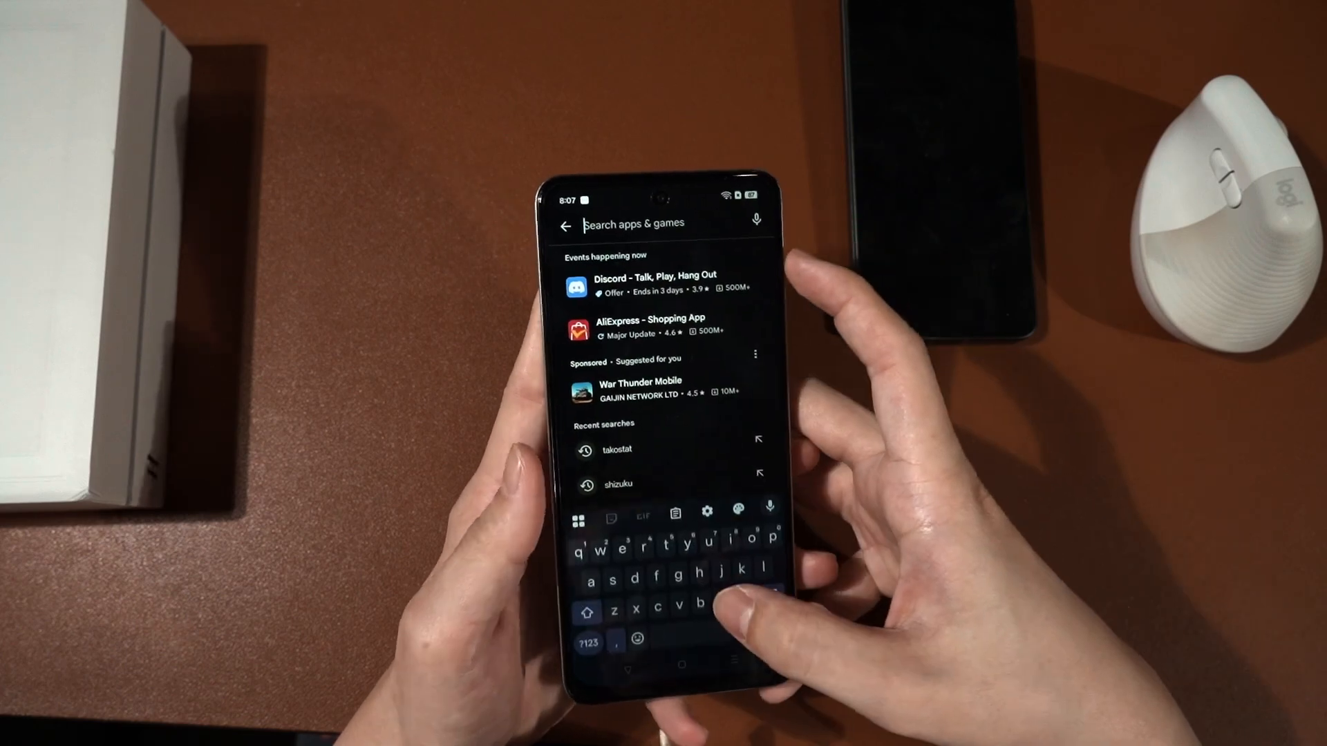
pyautogui.click(619, 484)
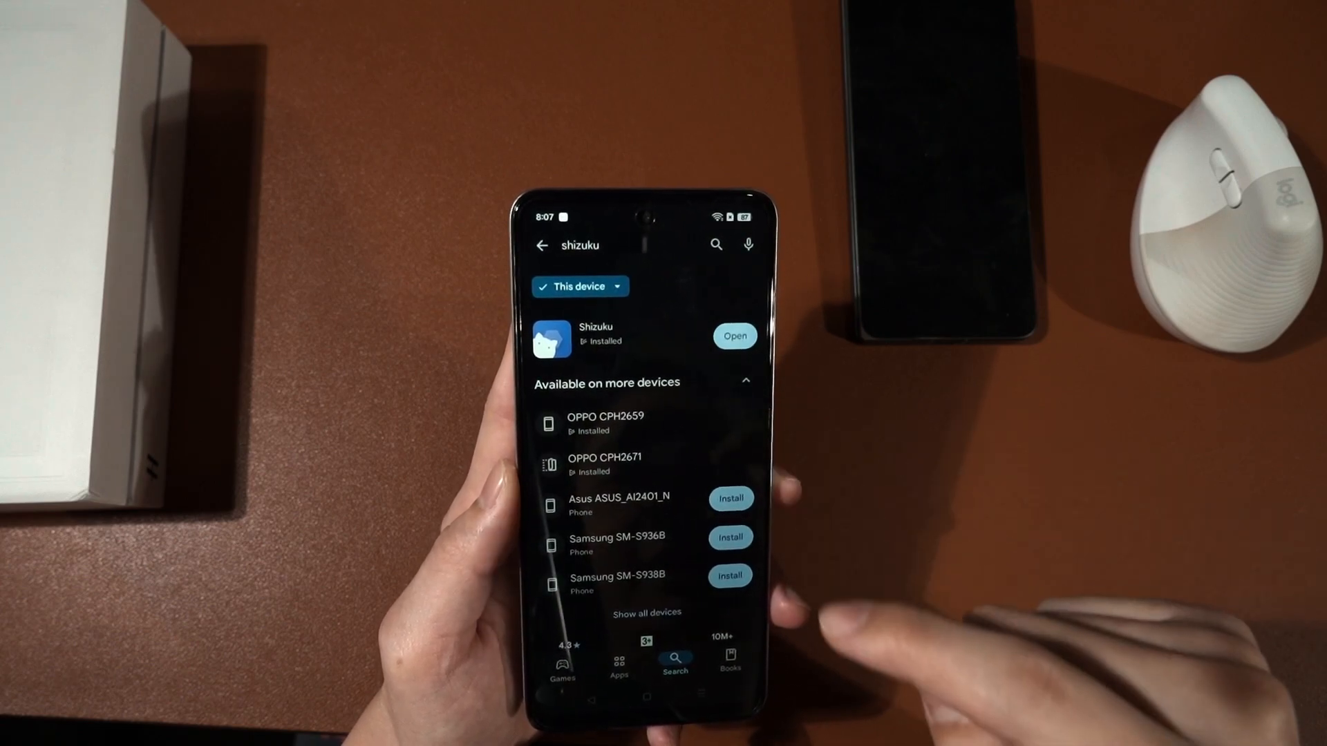
pyautogui.click(733, 336)
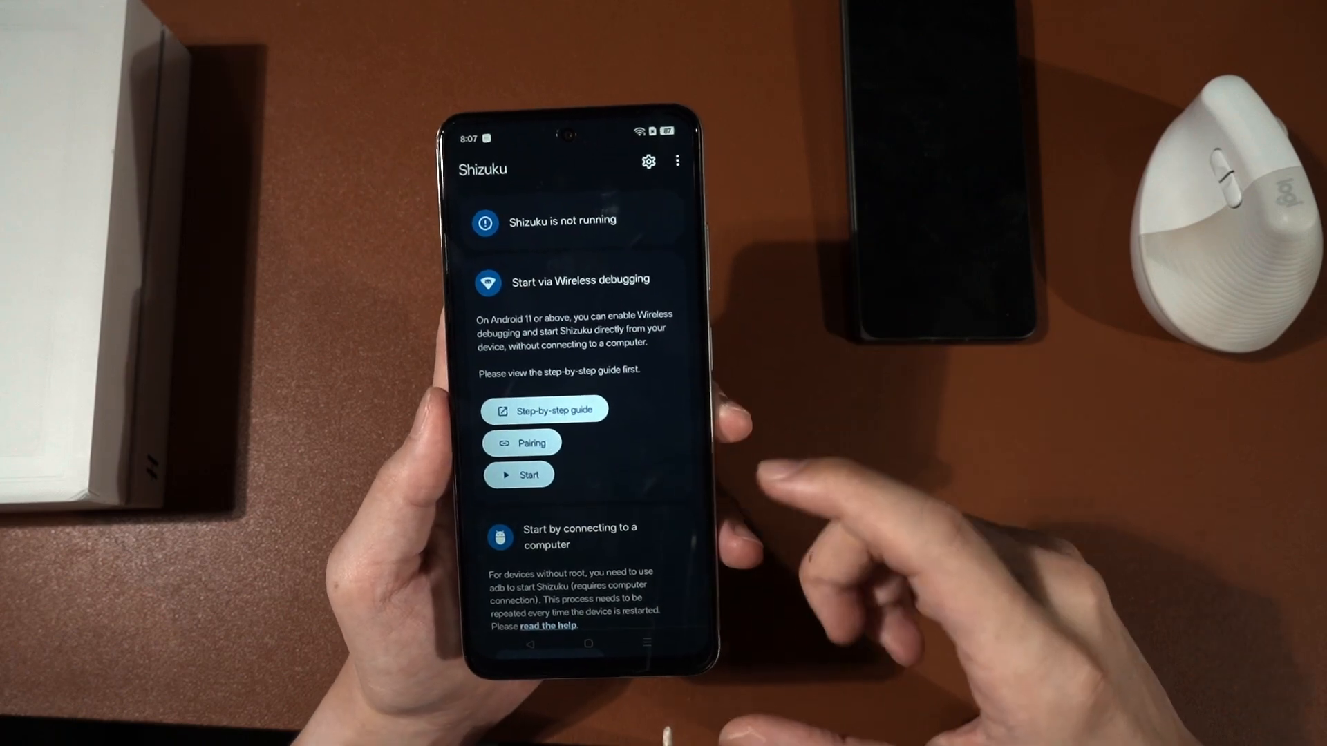
# - Start Shizuku's wireless-debugging pairing and go to its notification permission settings
pyautogui.click(521, 442)
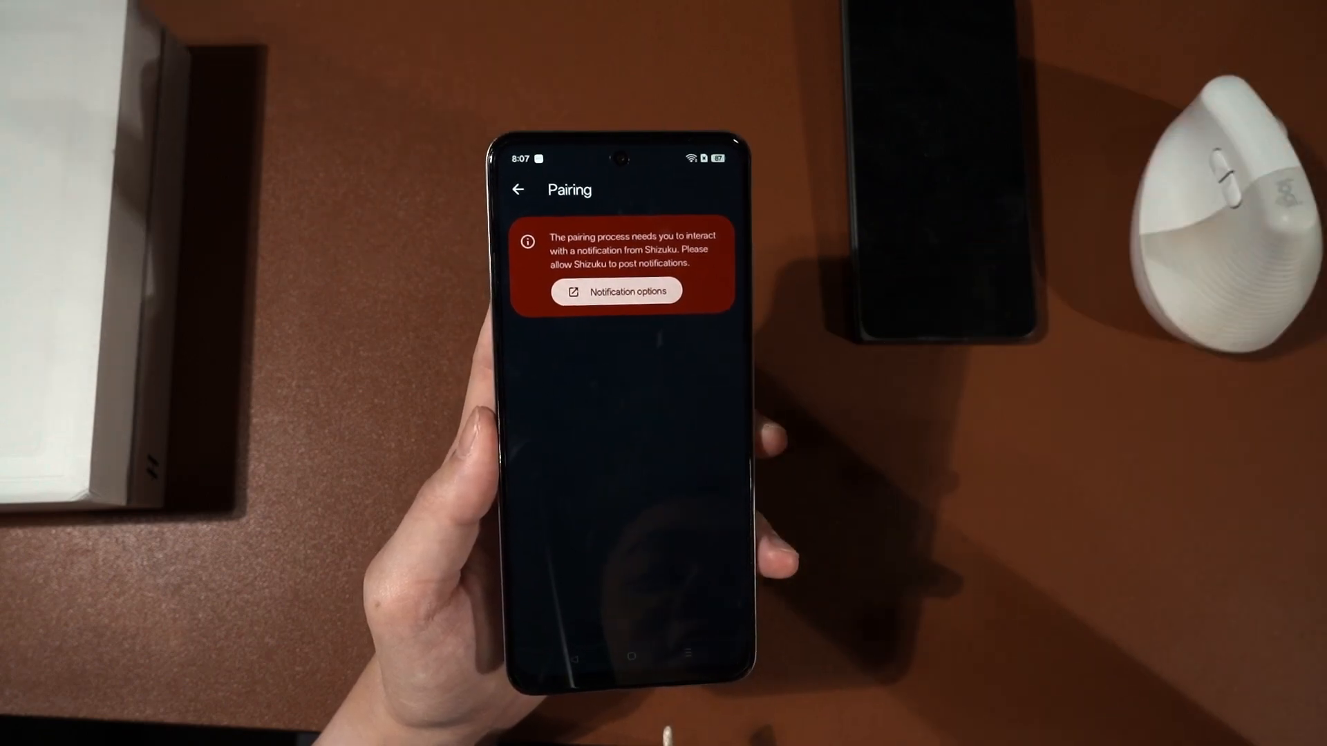
pyautogui.click(616, 292)
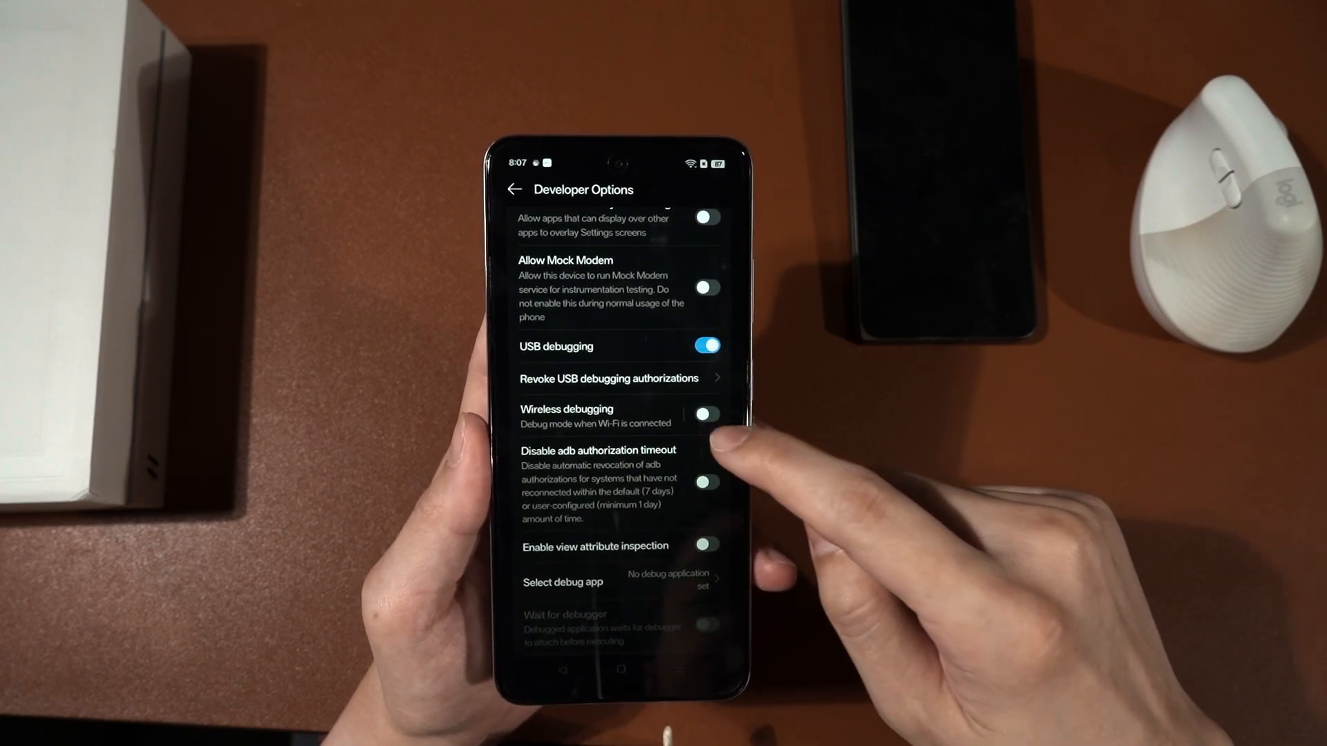
# - Turn on Wireless debugging in Developer Options and start pairing with a six-digit code
pyautogui.click(706, 415)
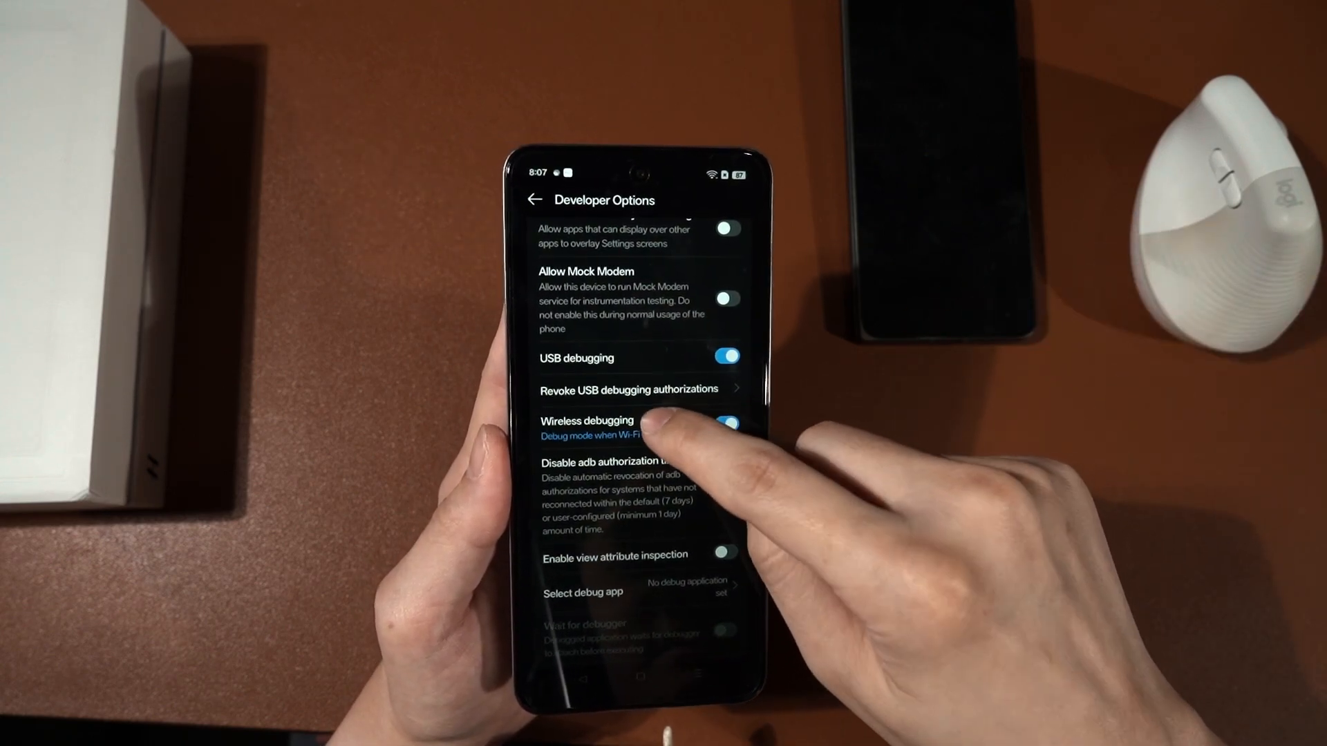
pyautogui.click(587, 421)
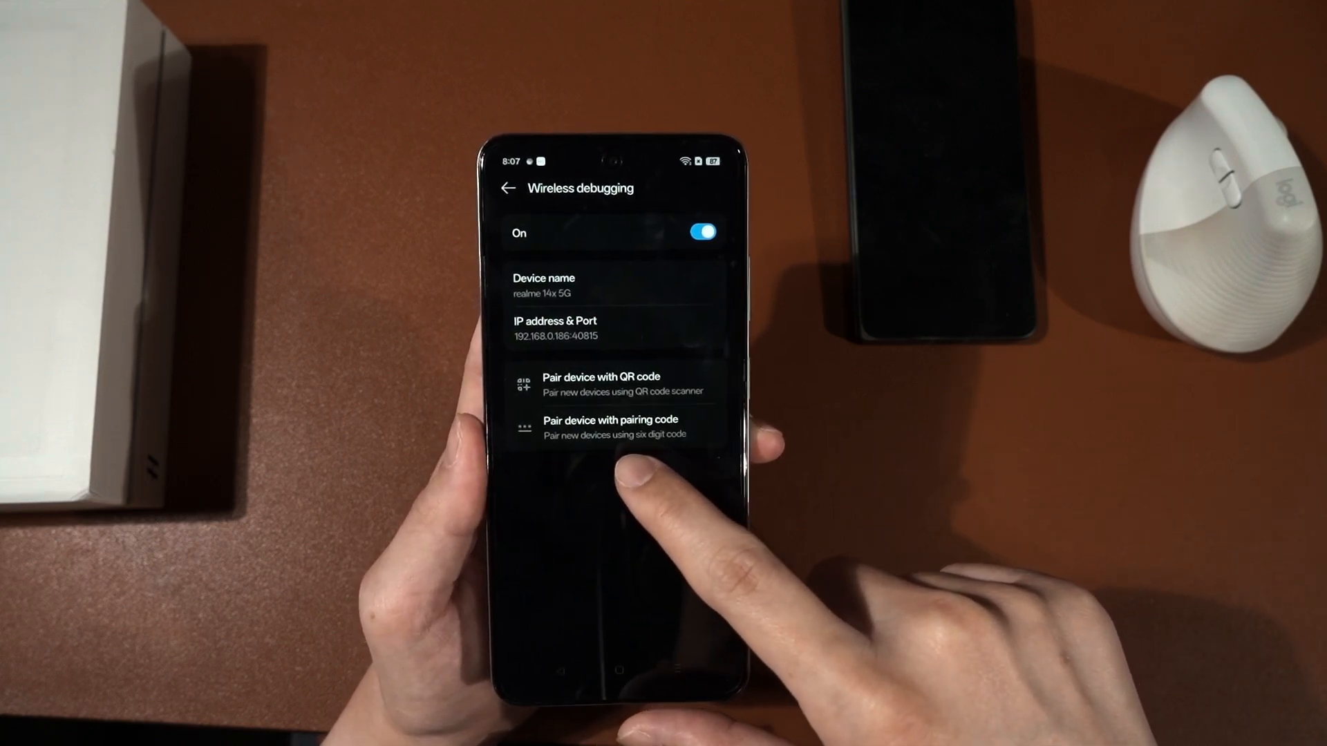
pyautogui.click(609, 427)
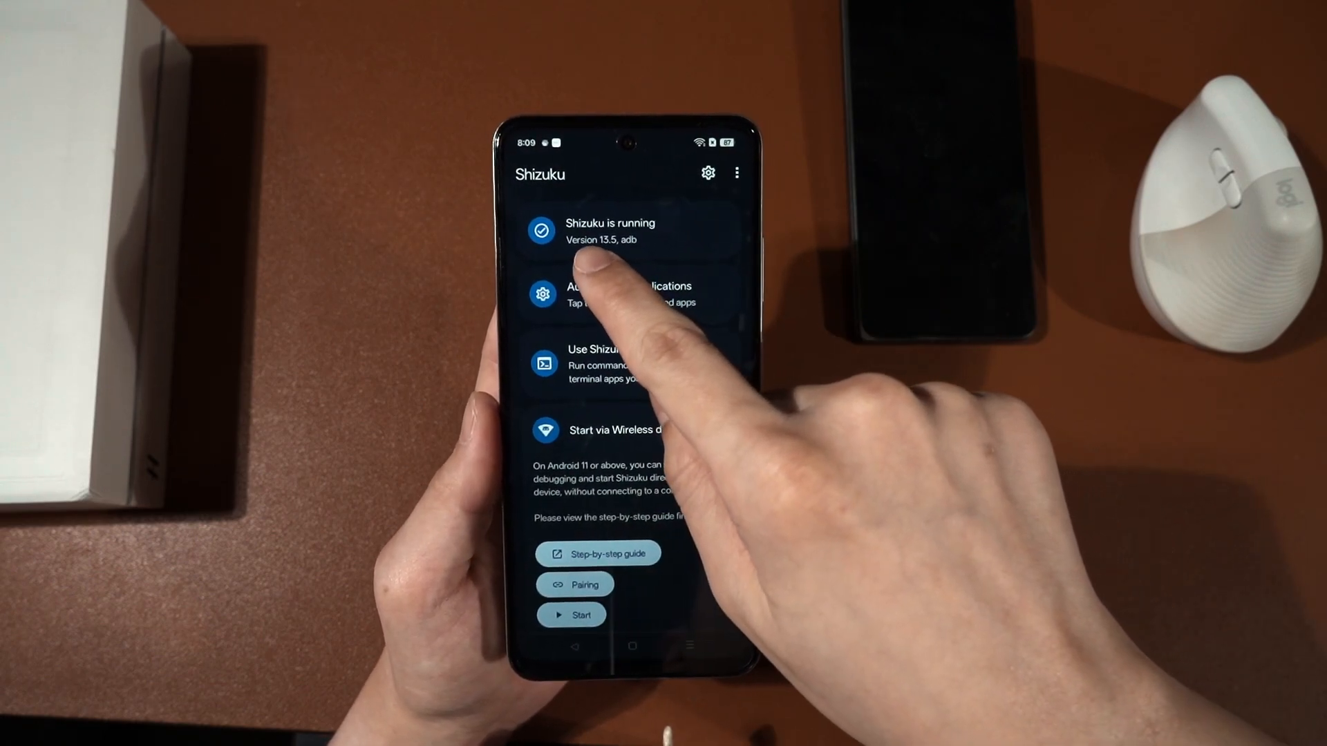
# - Return to the home screen and launch Scene to choose its ADB working mode
pyautogui.click(593, 293)
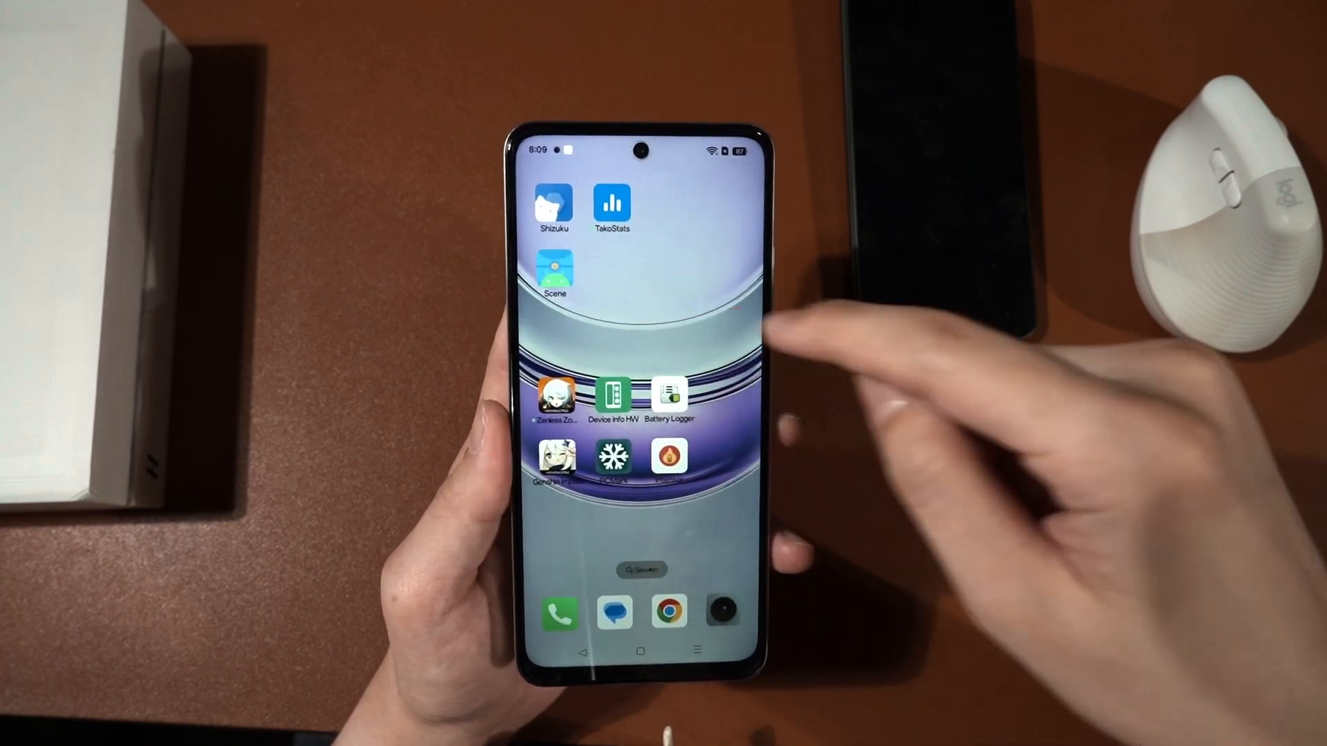
pyautogui.click(554, 271)
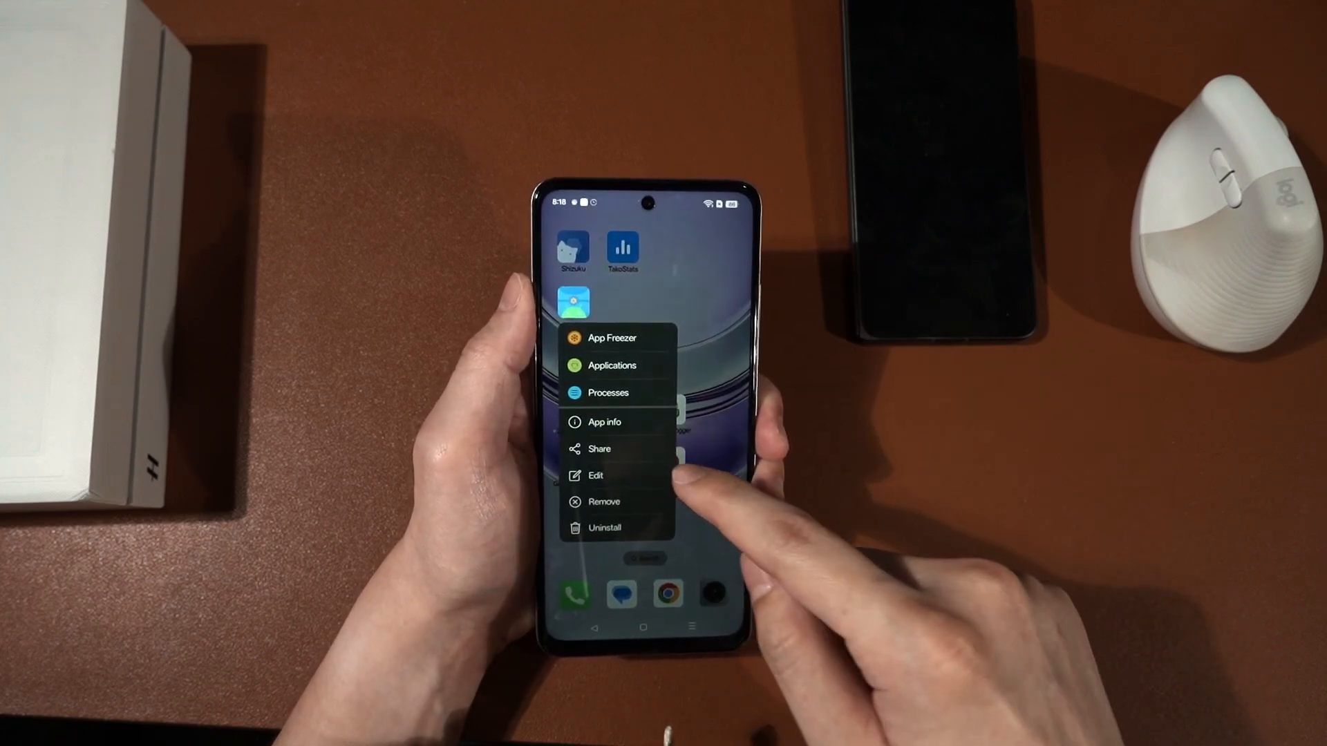
# - From Scene's app info, grant the Display over other apps permission
pyautogui.click(604, 421)
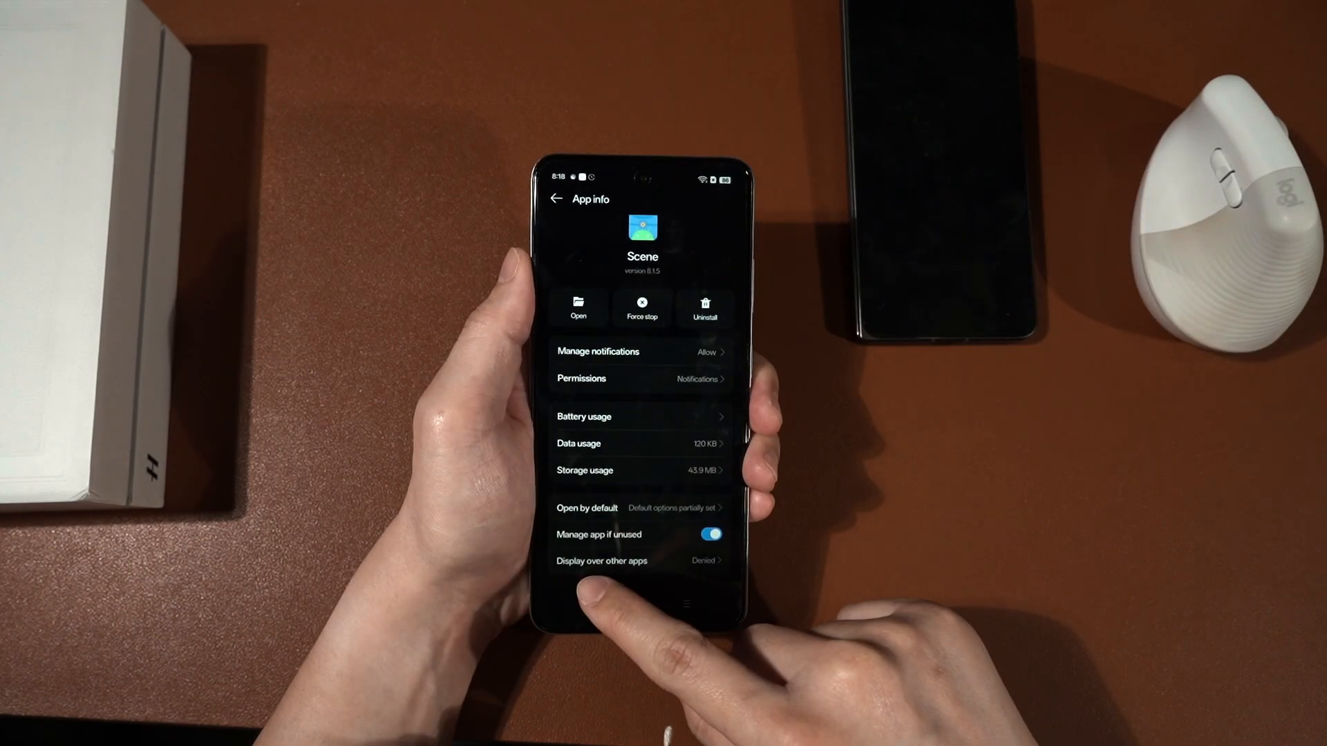
pyautogui.click(602, 560)
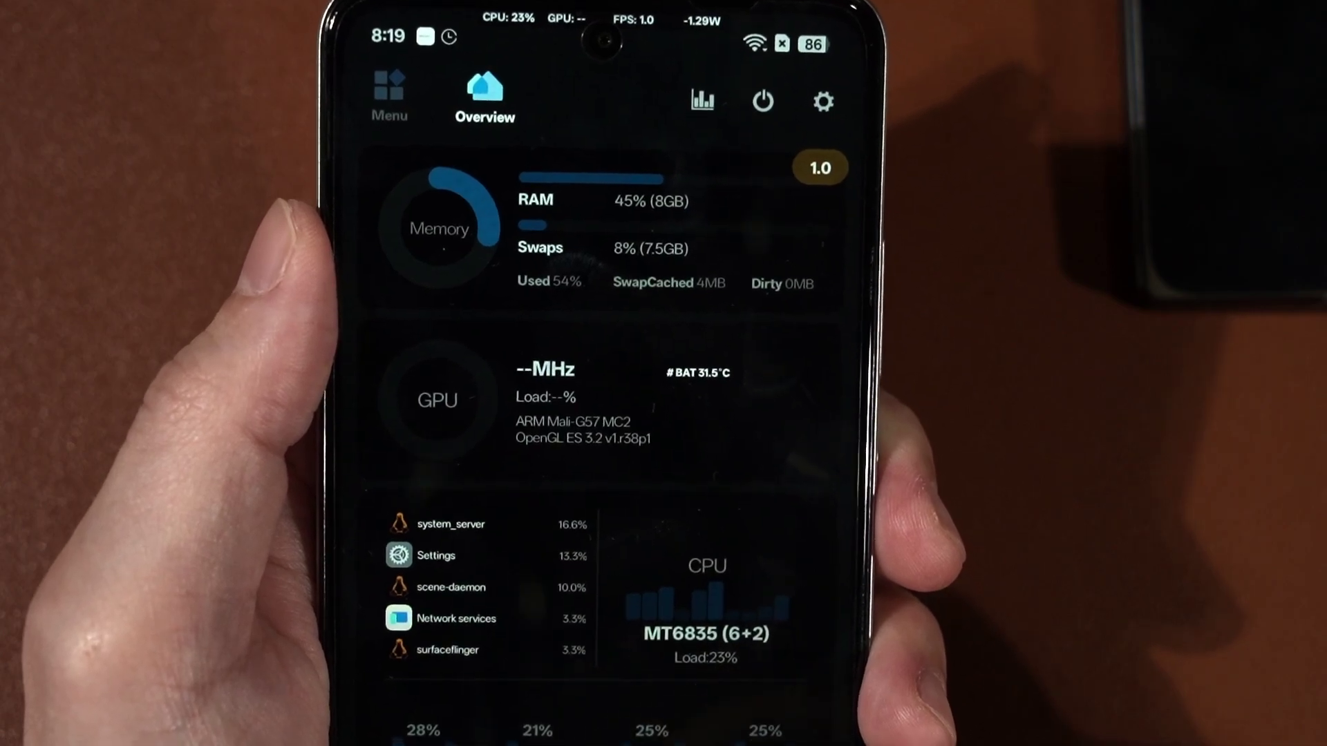
# - Open the recorded Zenless Zone Zero session report with FPS, temperature and power charts
pyautogui.click(700, 99)
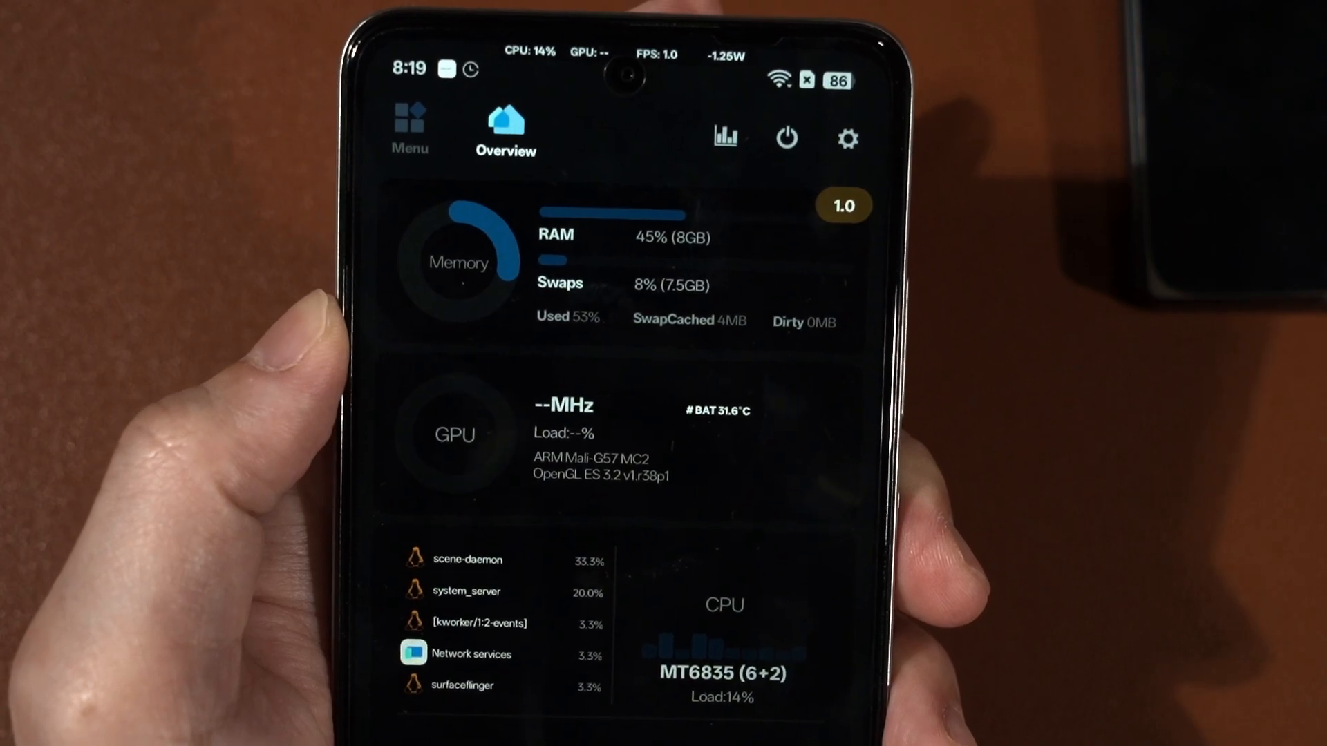
pyautogui.click(409, 128)
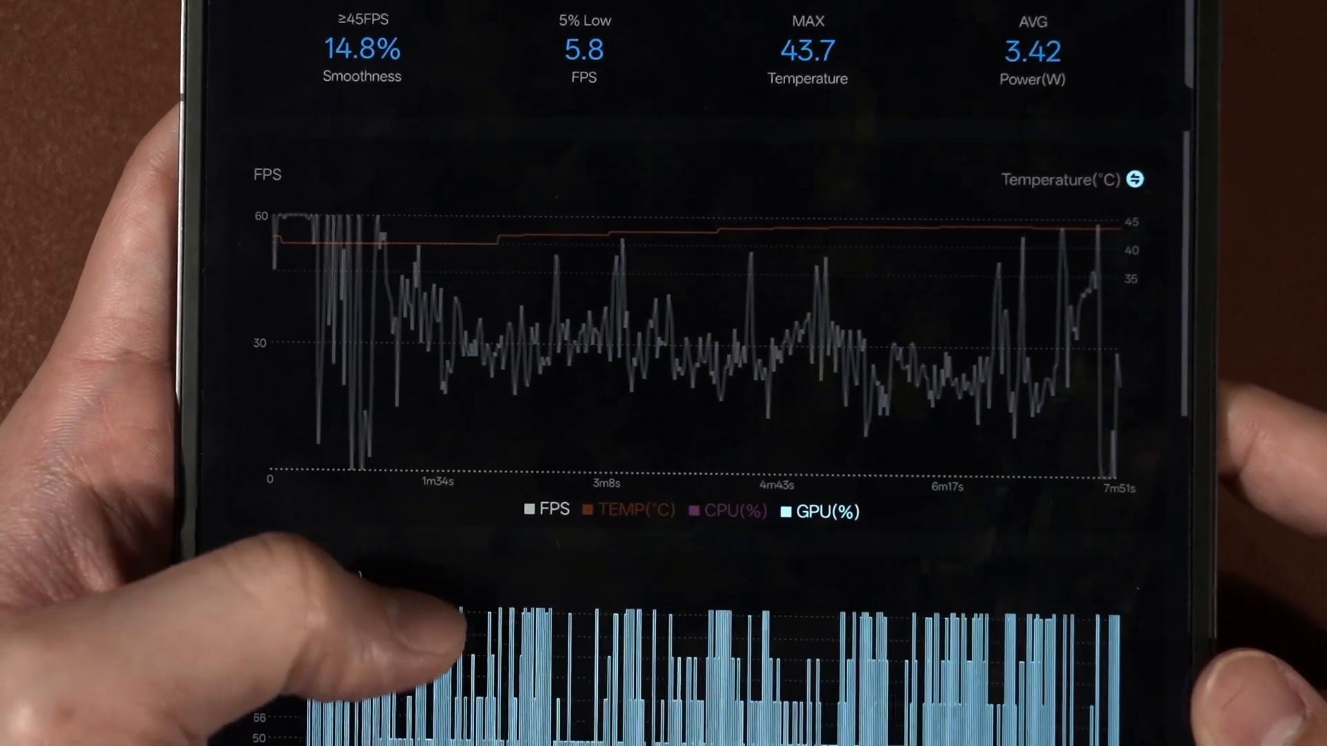
pyautogui.scroll(-3)
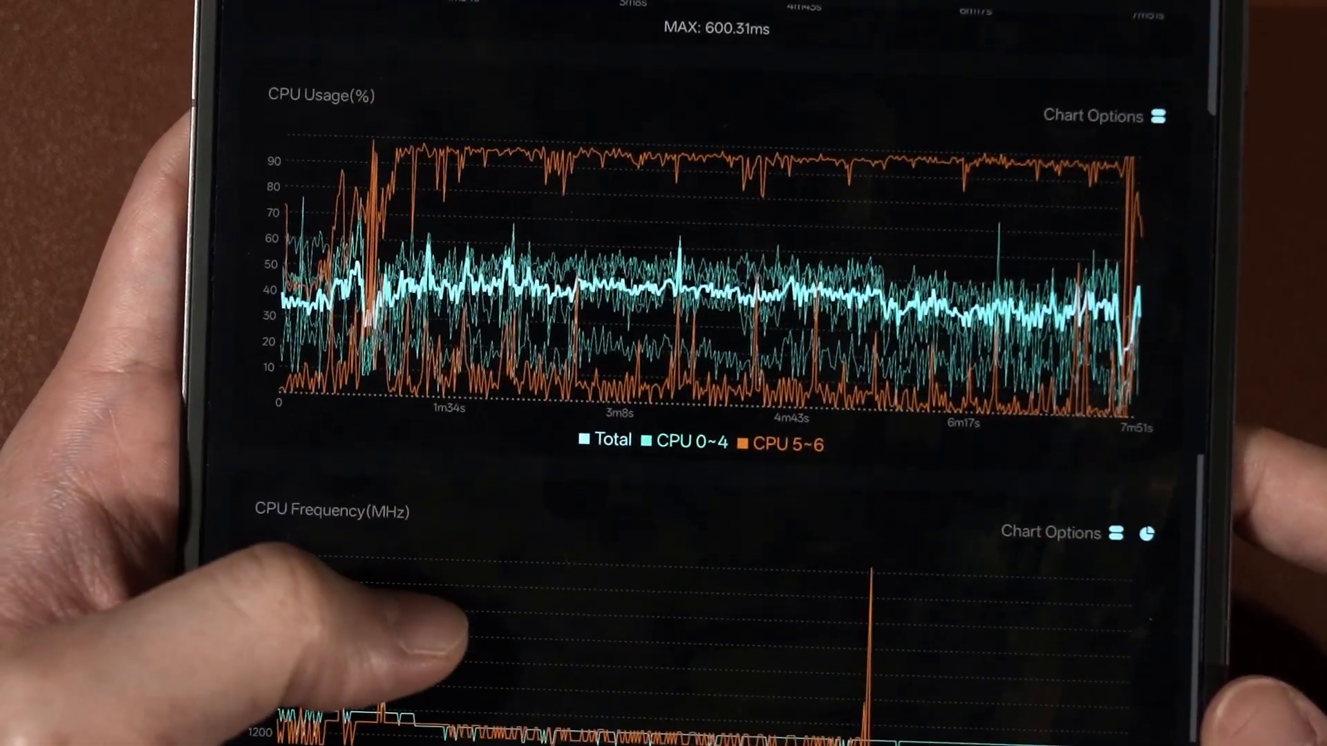
pyautogui.scroll(-3)
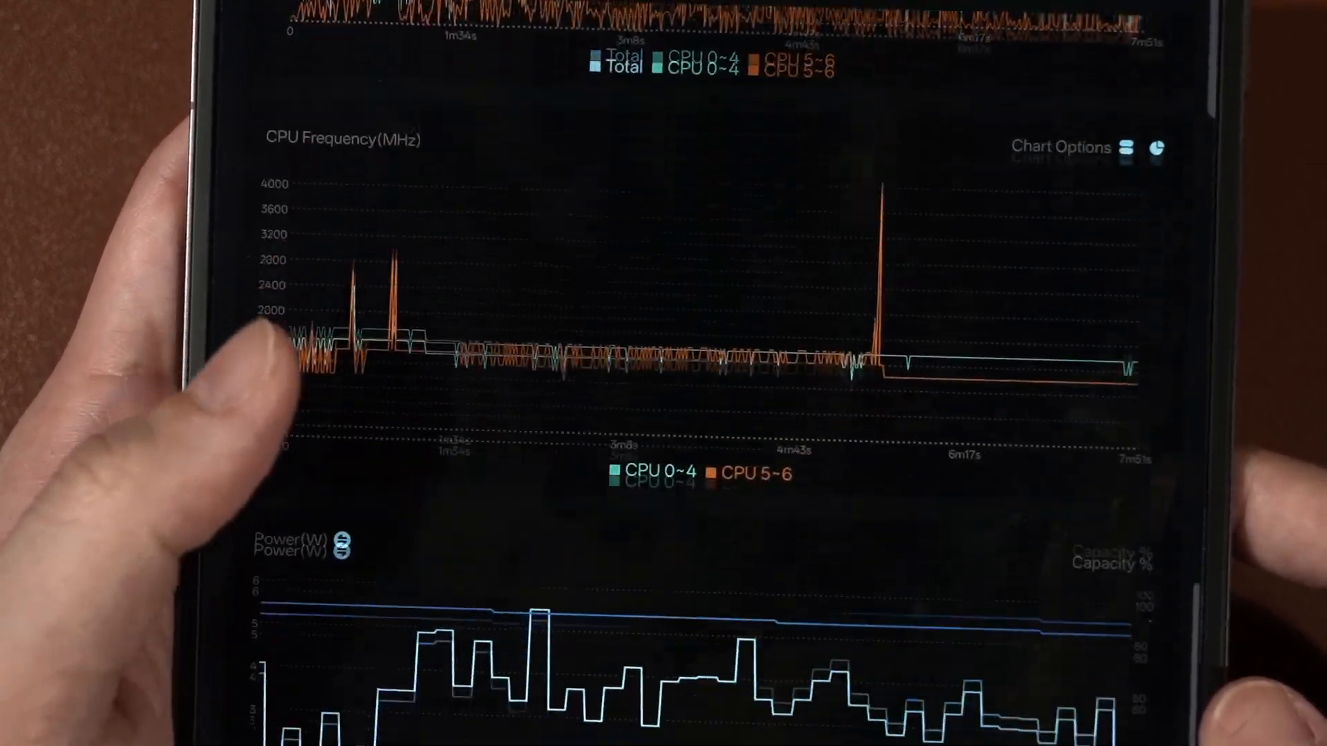
pyautogui.scroll(-3)
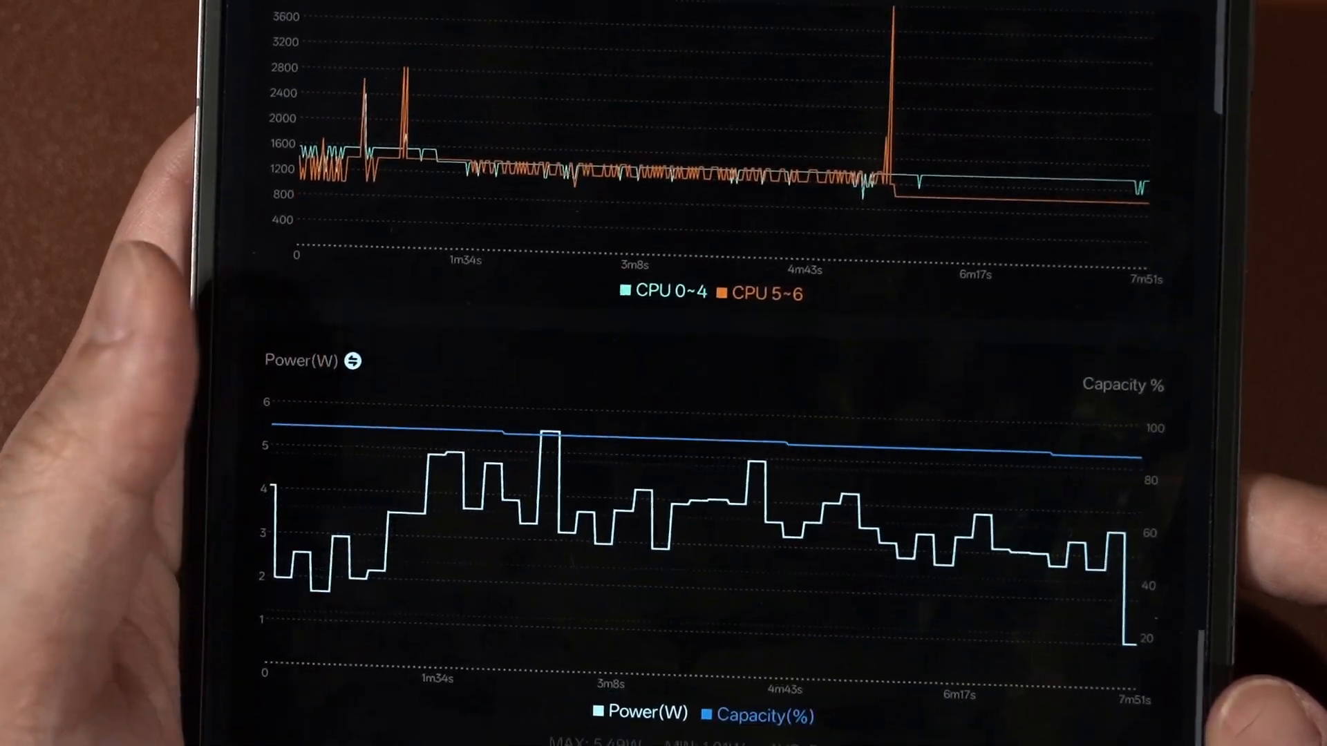
pyautogui.scroll(-3)
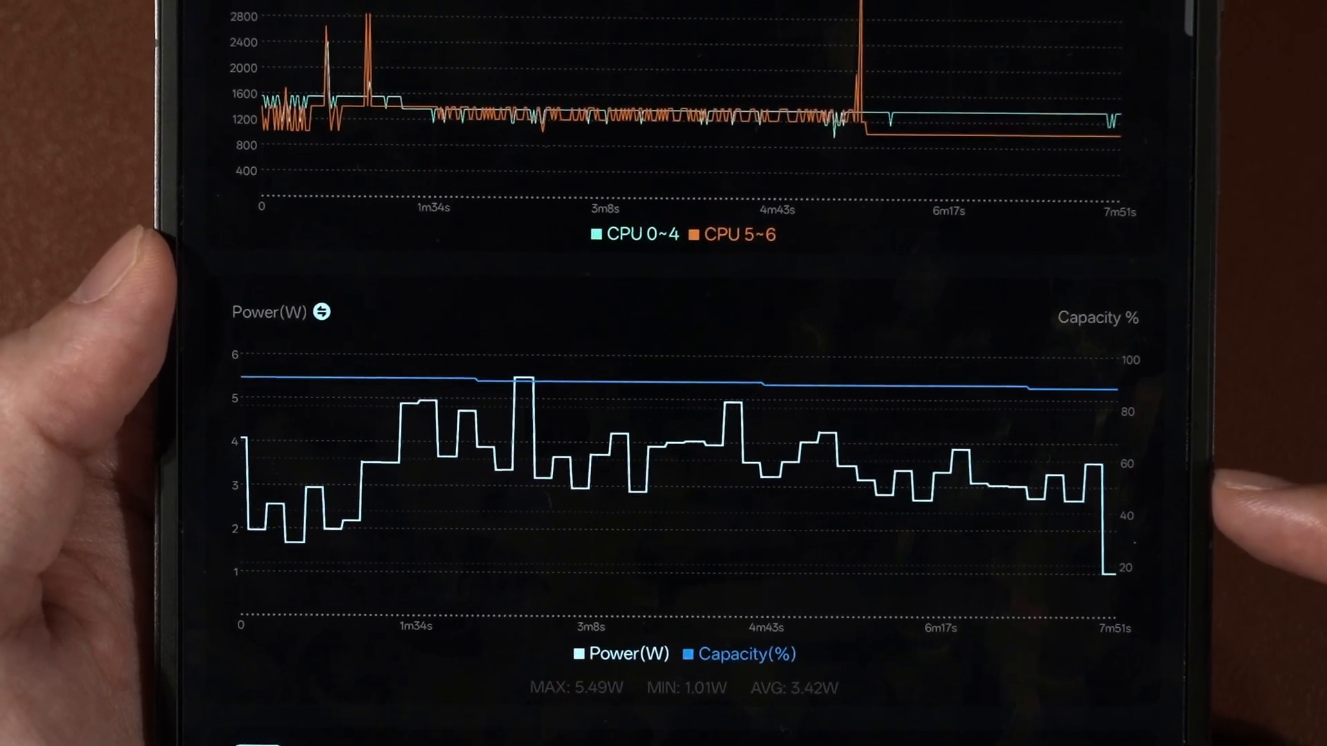
pyautogui.scroll(3)
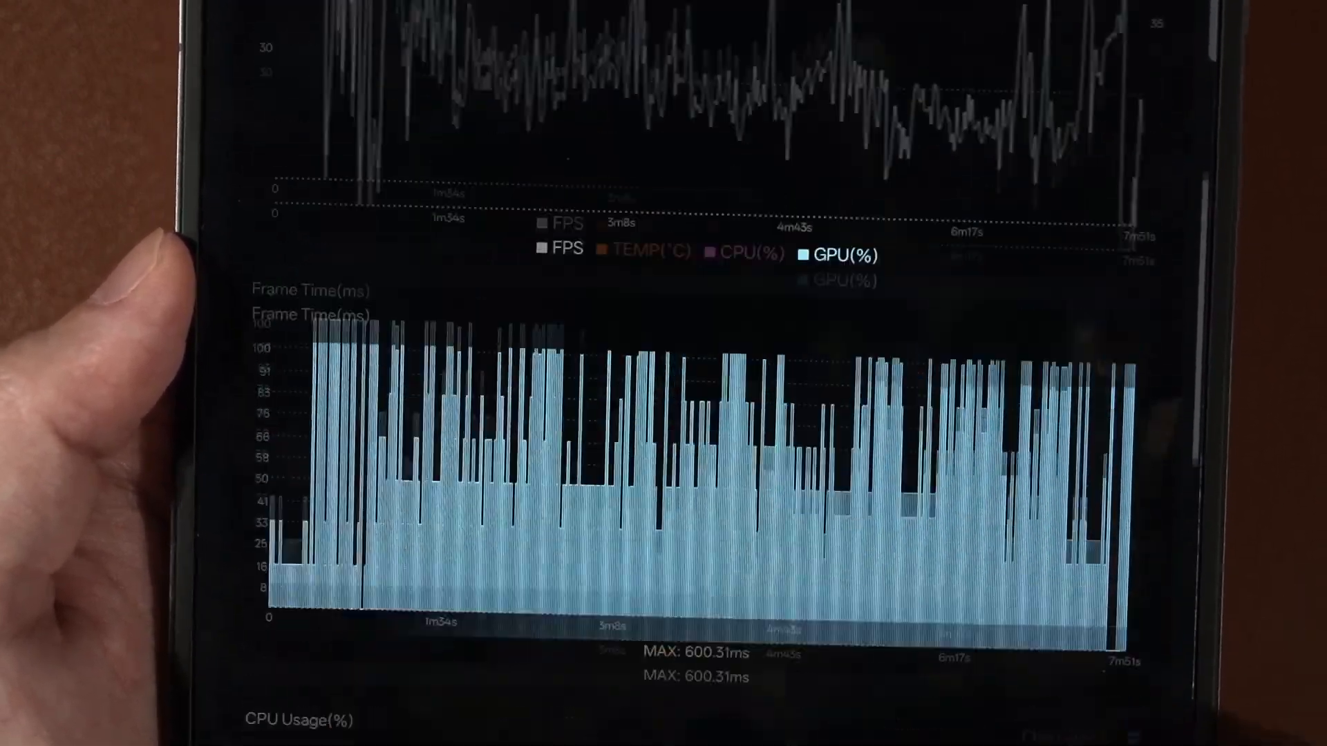
pyautogui.scroll(3)
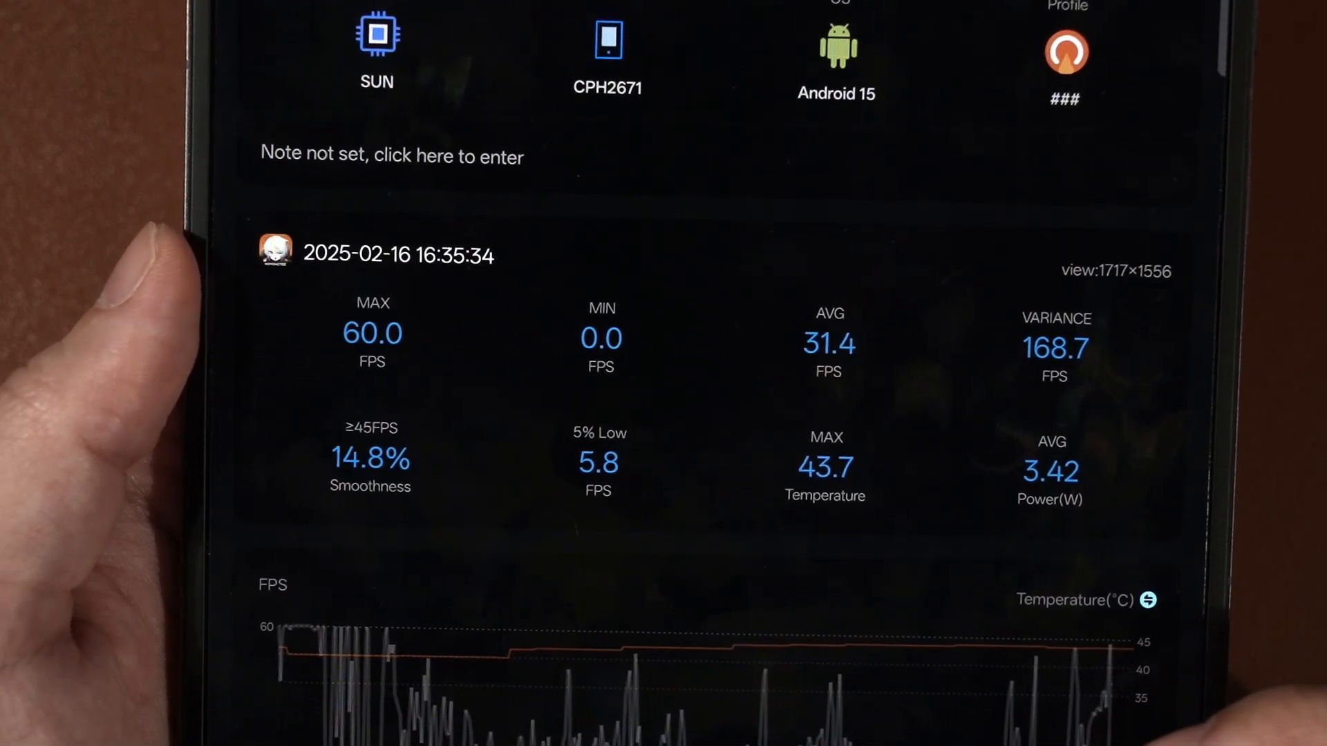